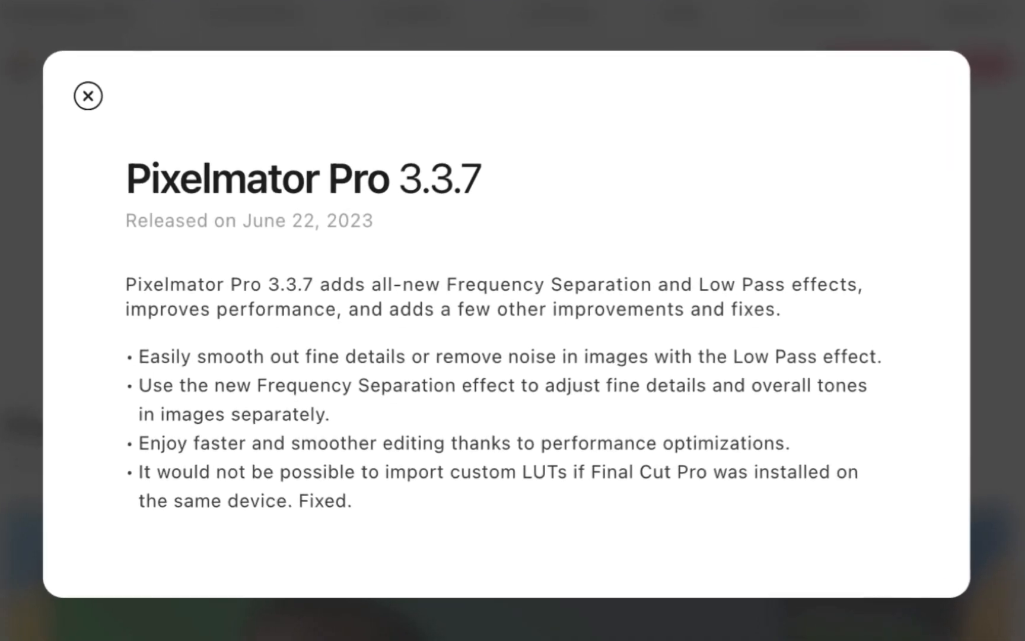
- Dismiss the Pixelmator Pro 3.3.7 release notes popup to reveal the mask document
click(89, 96)
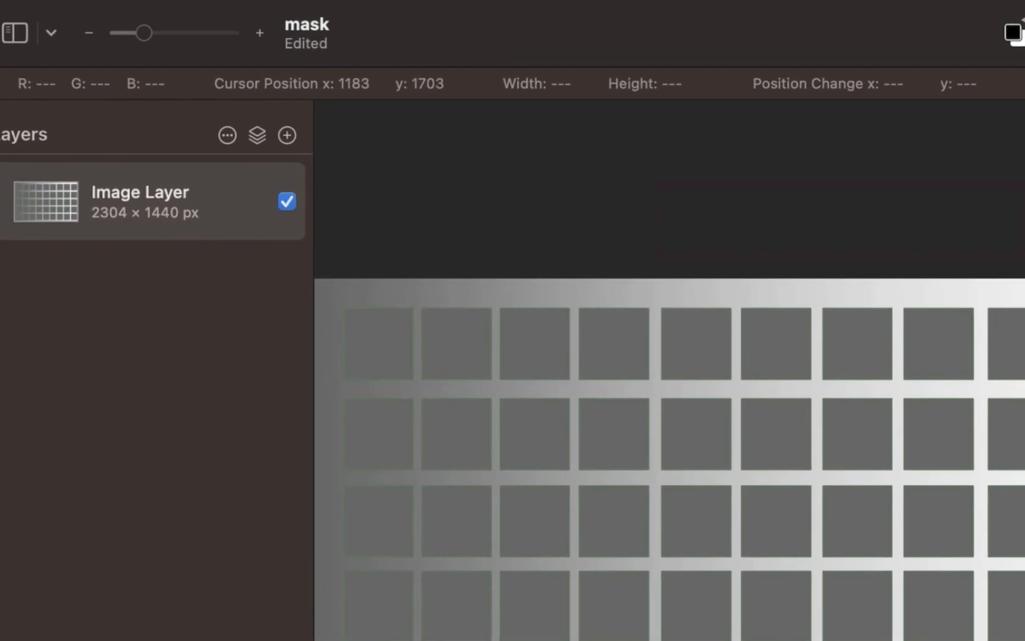
- Add an Effects layer named 'highpass' and search effects for 'high' to apply High Pass
click(256, 135)
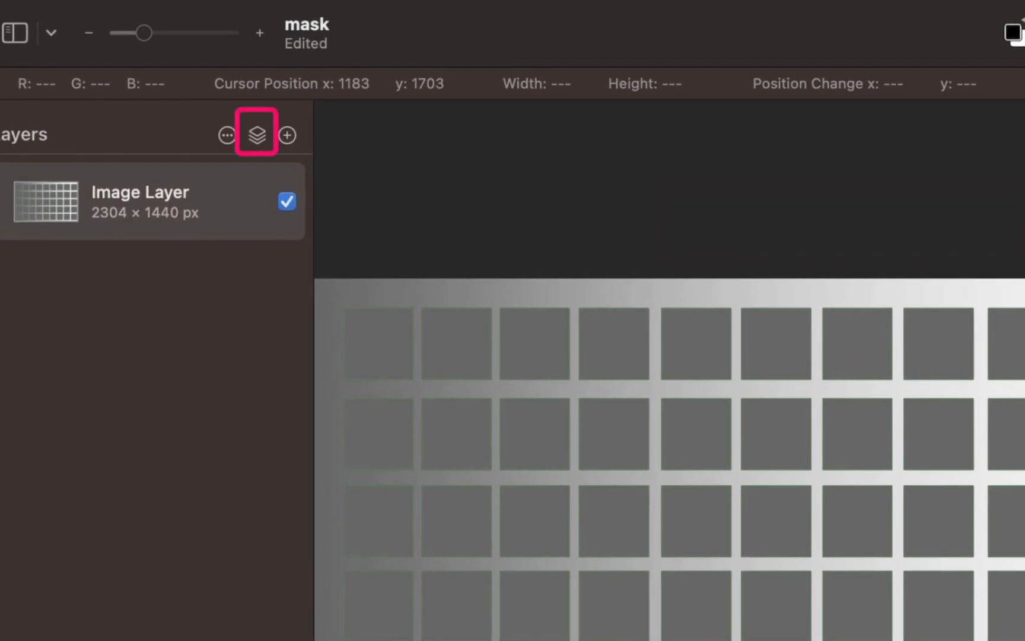
click(255, 136)
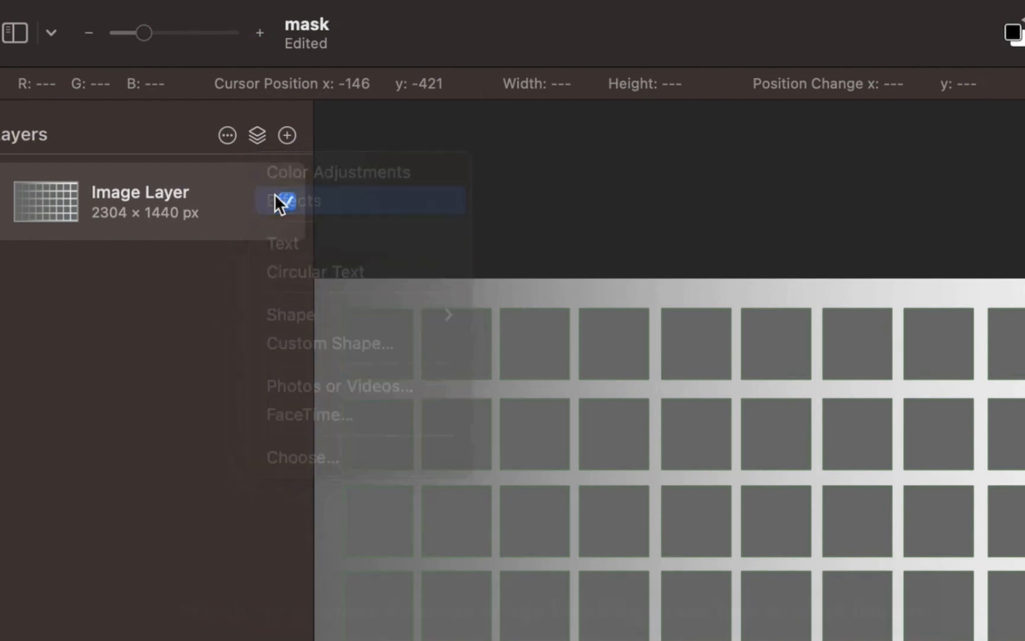
click(294, 200)
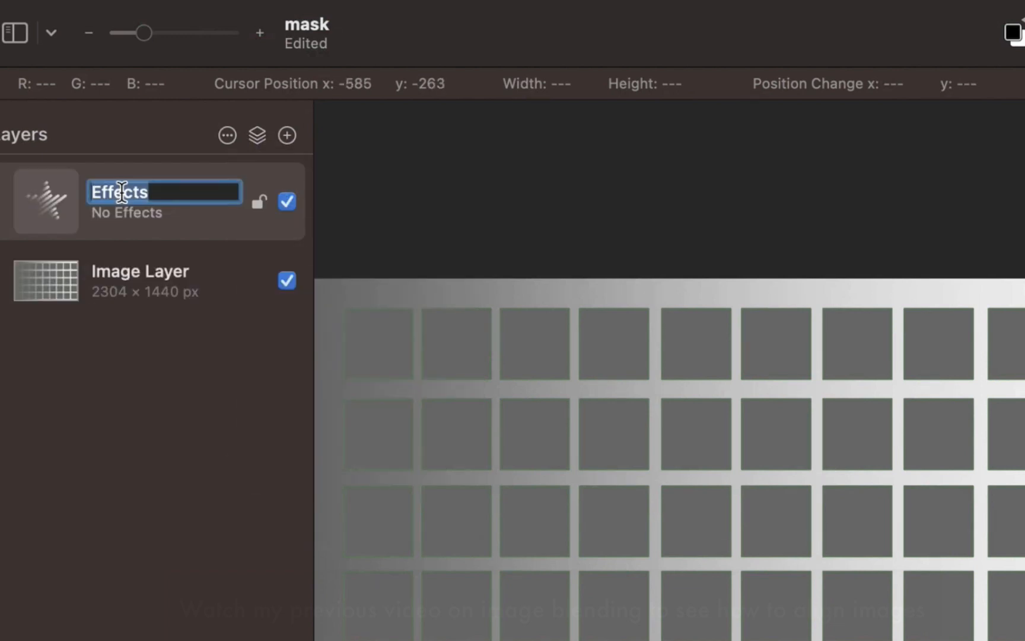
text(highpass)
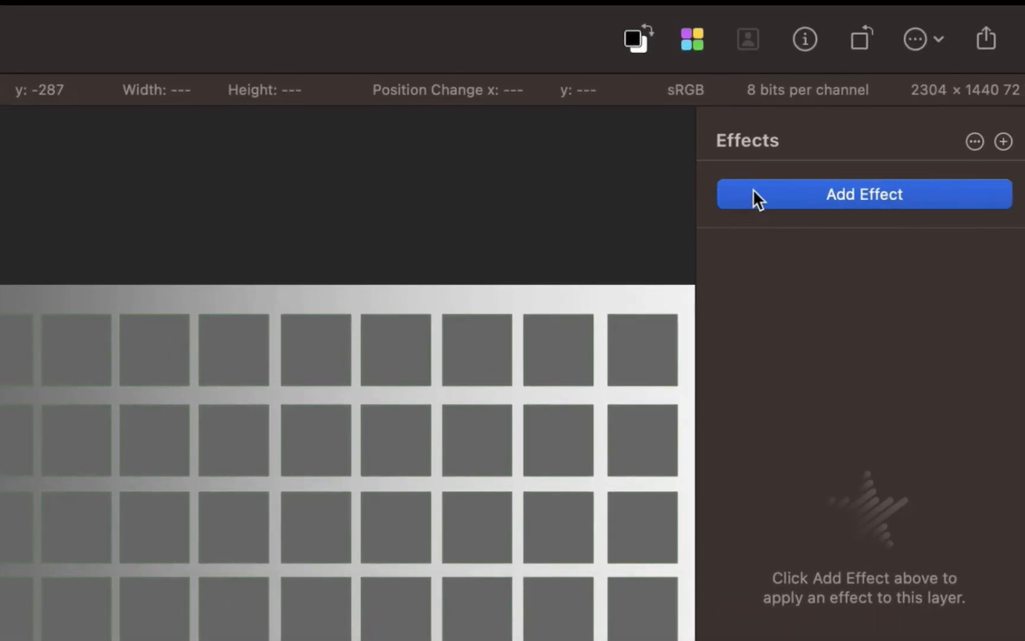
click(864, 193)
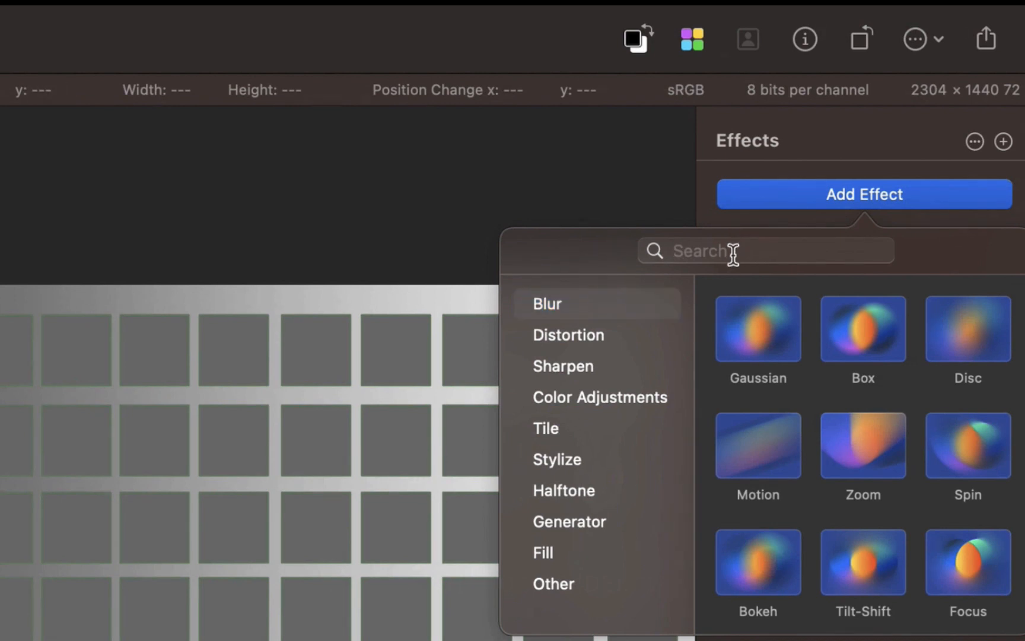
text(highpass)
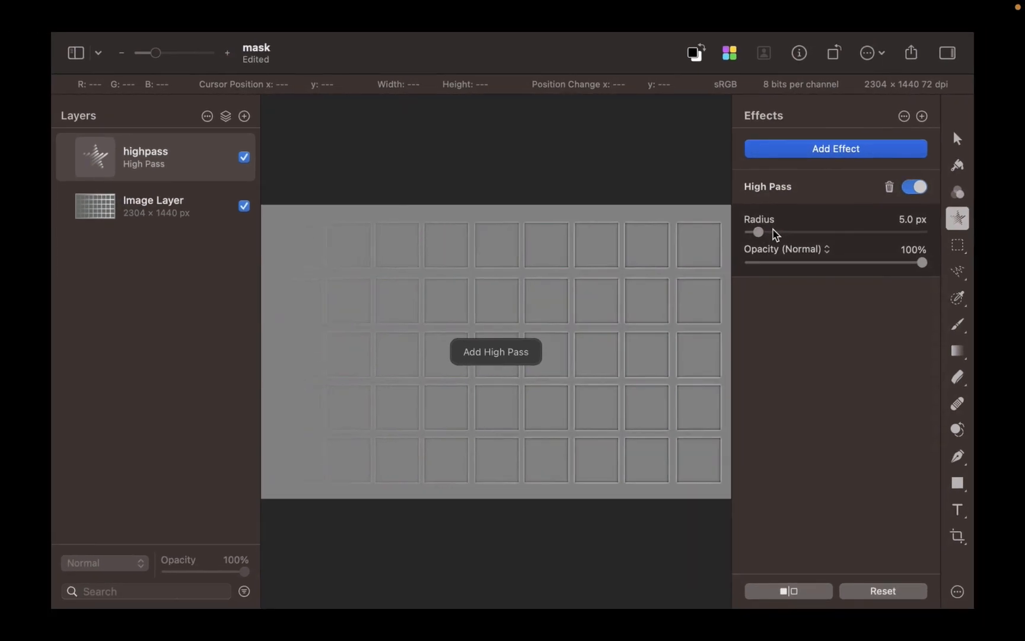
- Try High Pass radii from 0 to about 54 px, settling near 14 px
drag(758, 232, 765, 225)
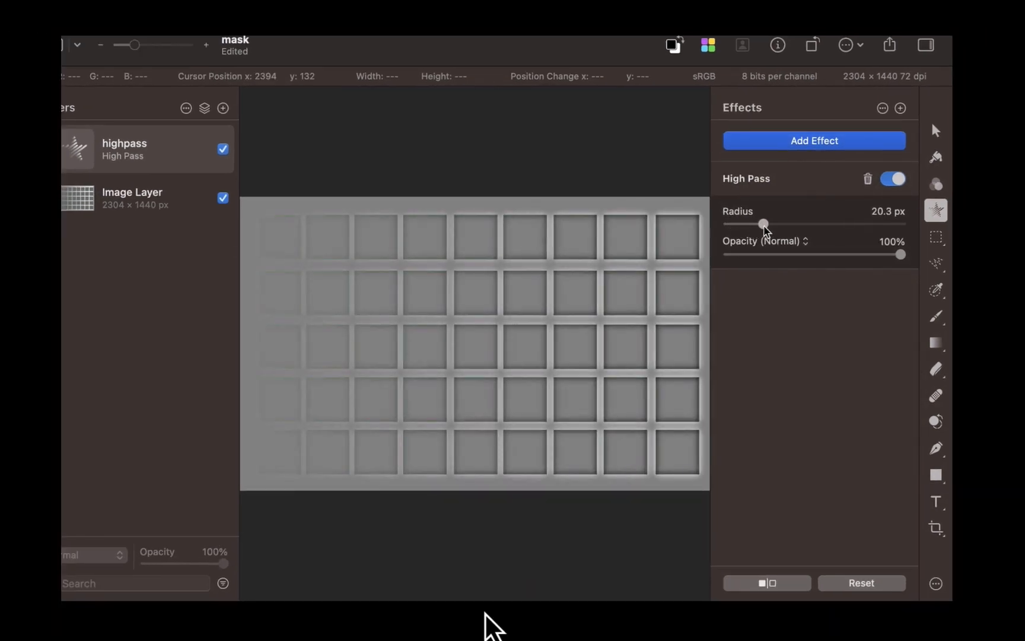
drag(764, 224, 791, 224)
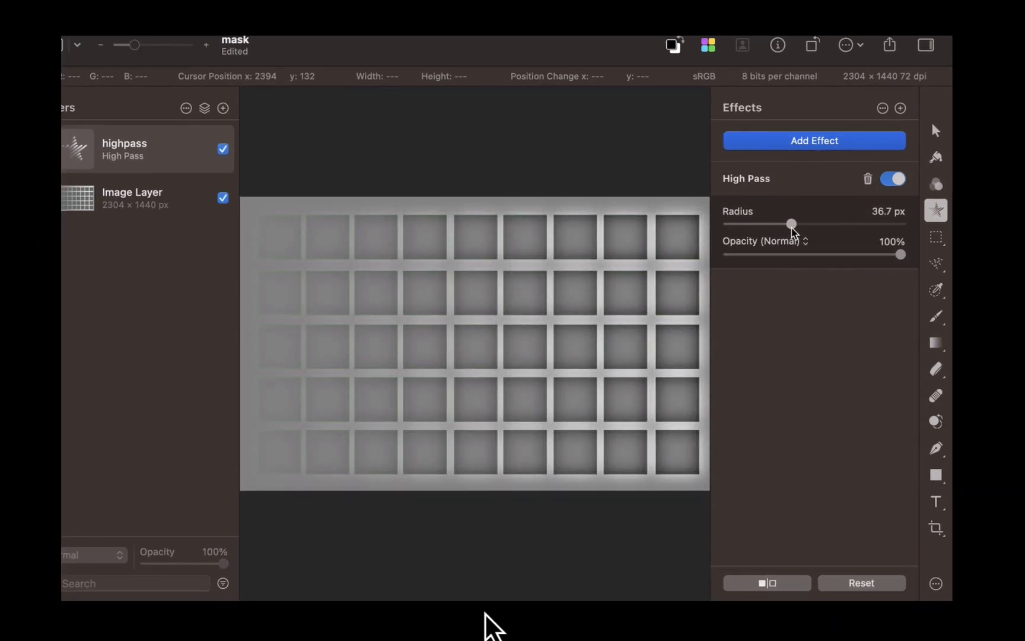
drag(791, 224, 729, 224)
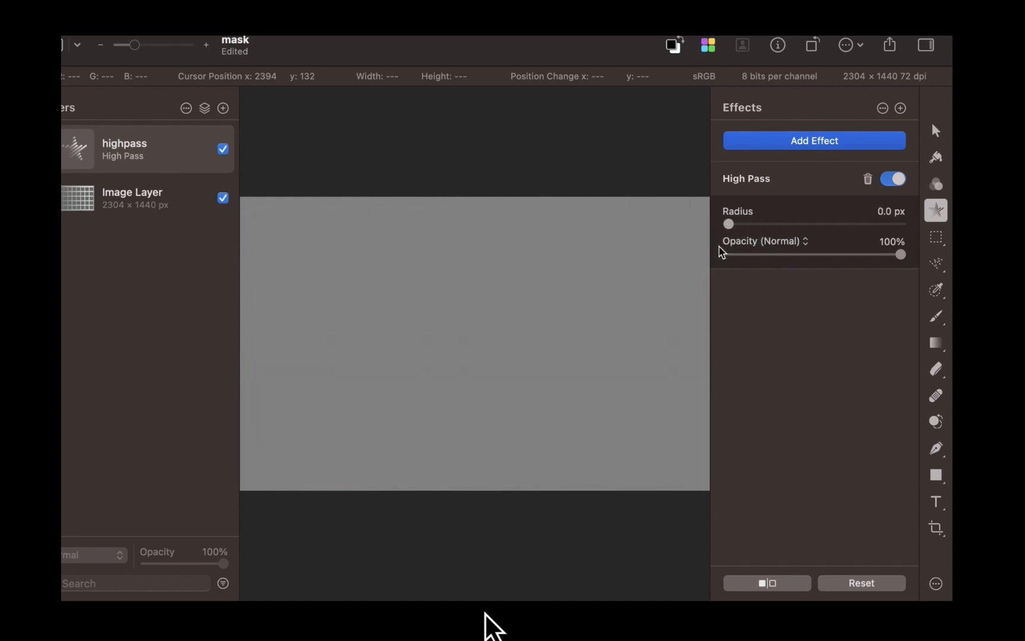
drag(729, 224, 813, 224)
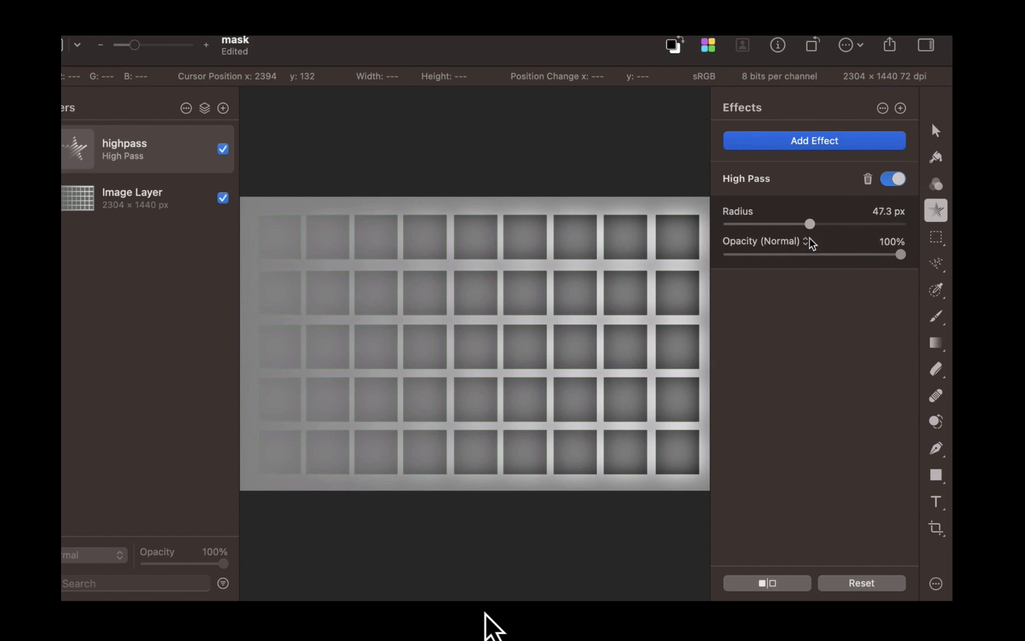
drag(811, 224, 814, 224)
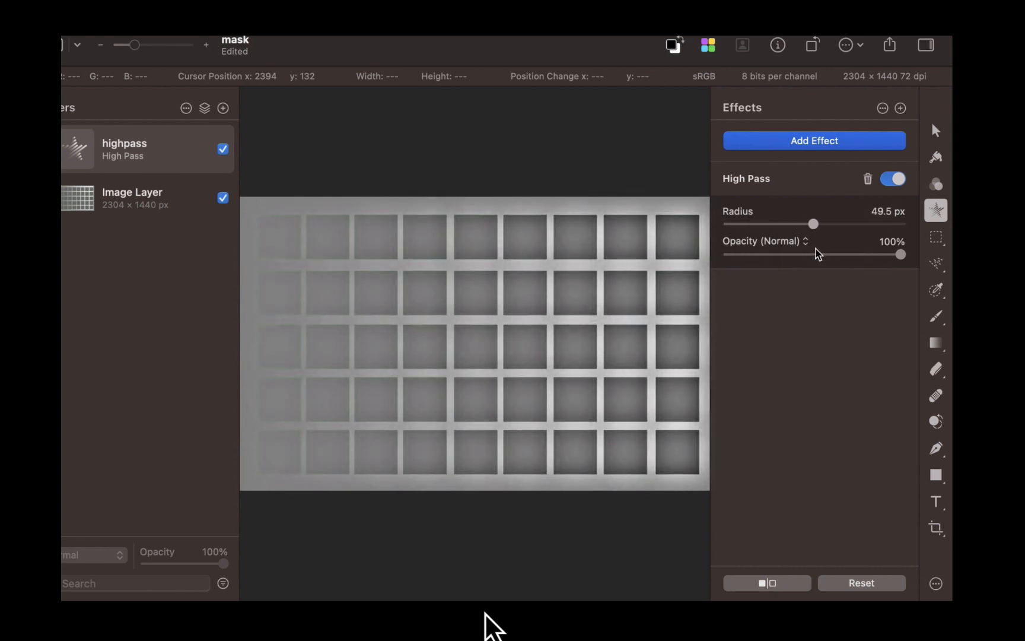
drag(814, 224, 822, 224)
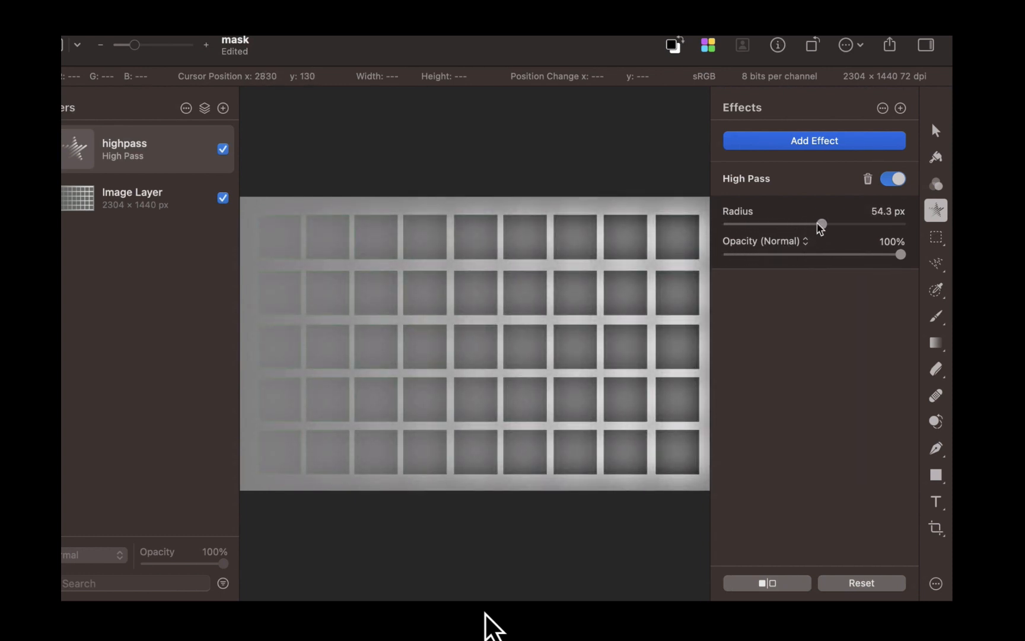
drag(821, 224, 728, 223)
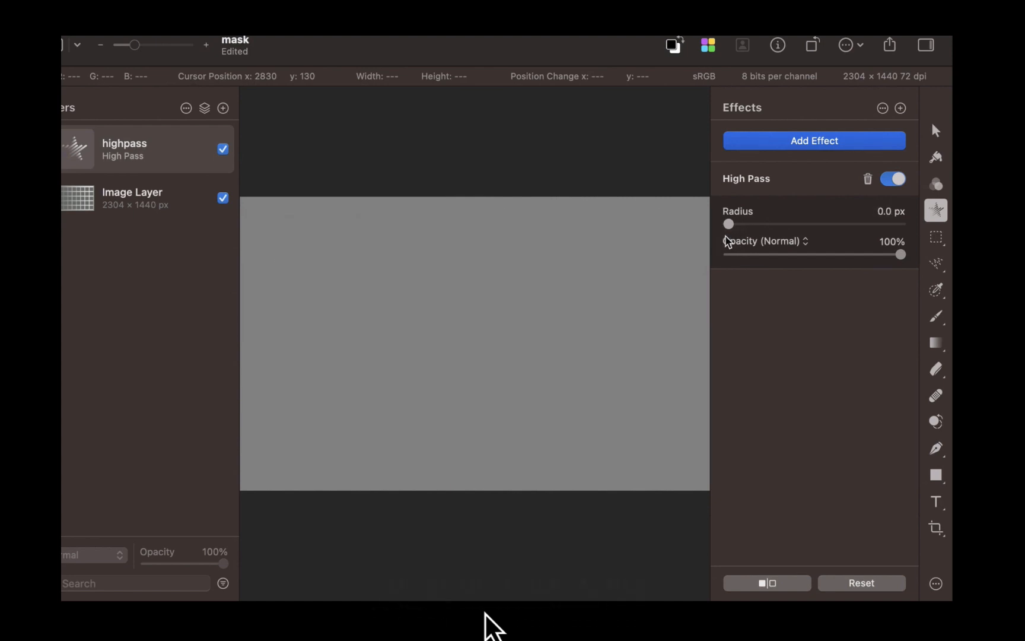
drag(728, 223, 752, 224)
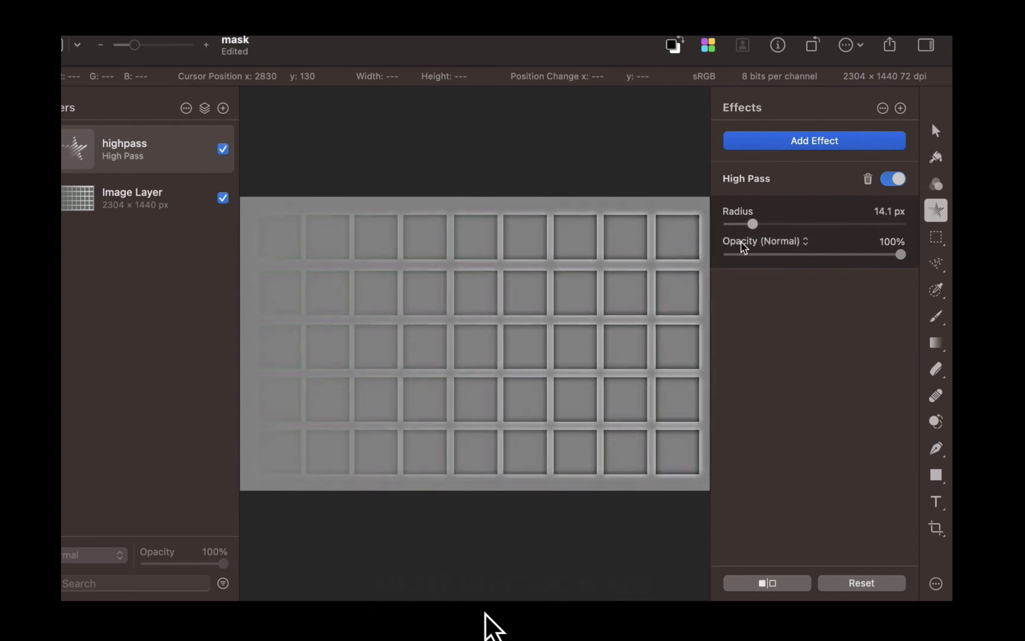
drag(754, 225, 878, 225)
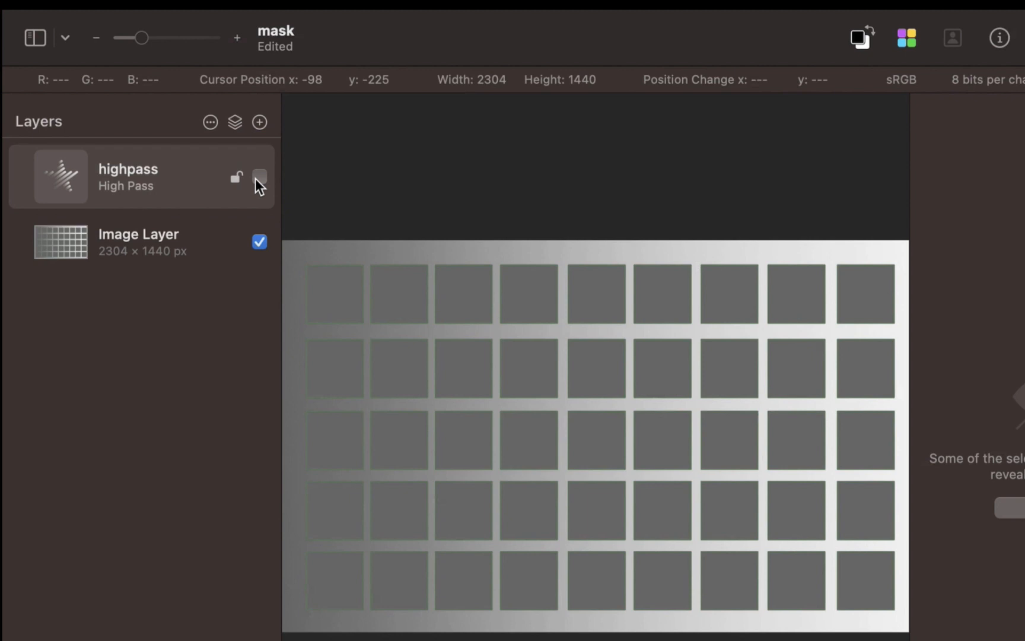
- Hide highpass and apply the Low Pass effect to the new lowpass effects layer
click(260, 122)
text(low)
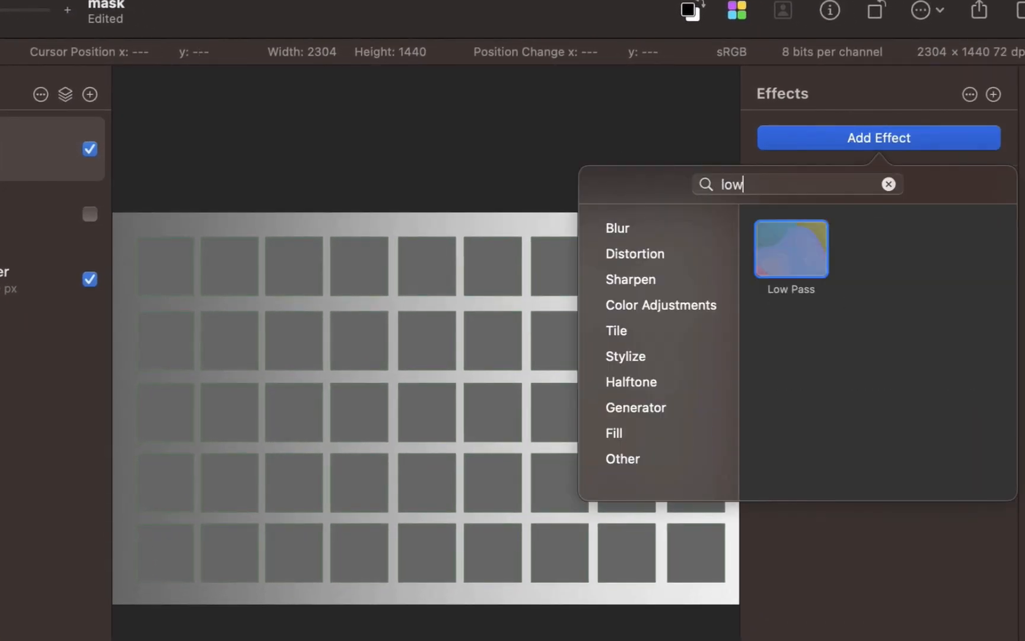
click(790, 249)
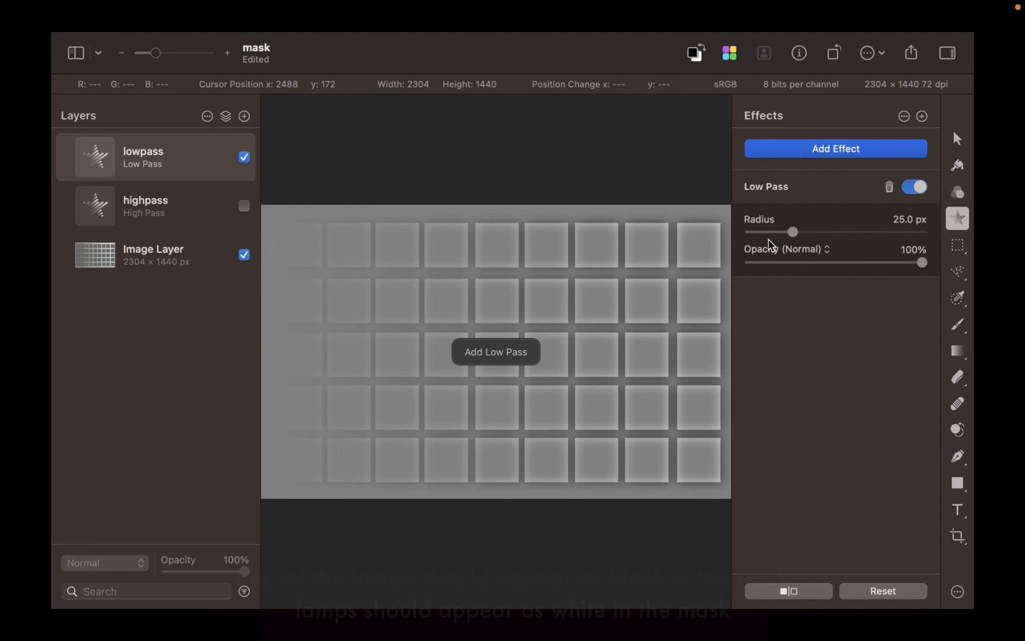
- Sweep the Low Pass radius between 0 and about 83 px, ending near 18 px
drag(793, 232, 882, 231)
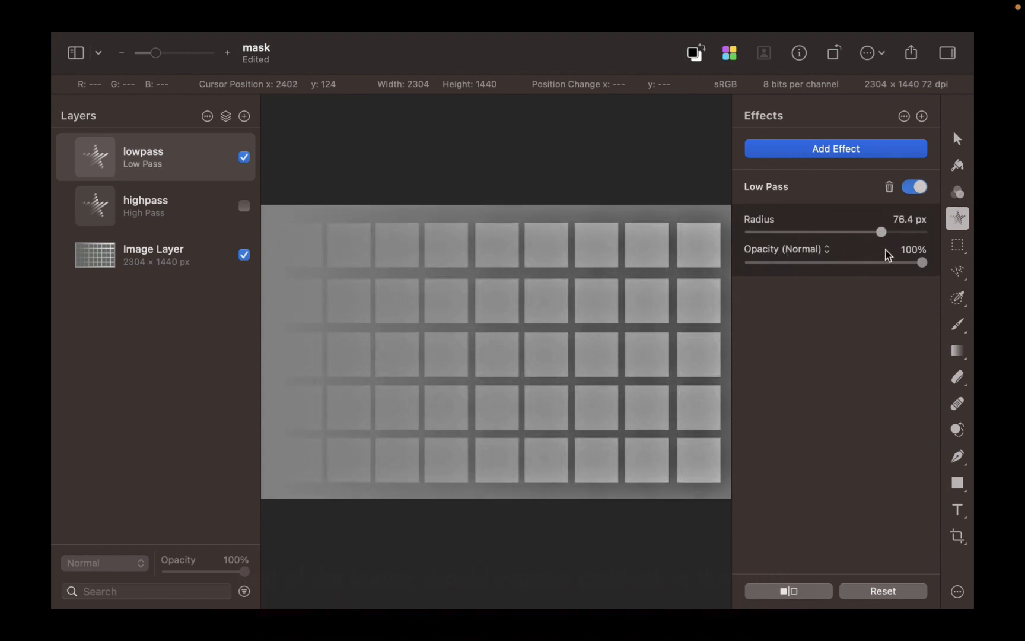
drag(883, 231, 750, 231)
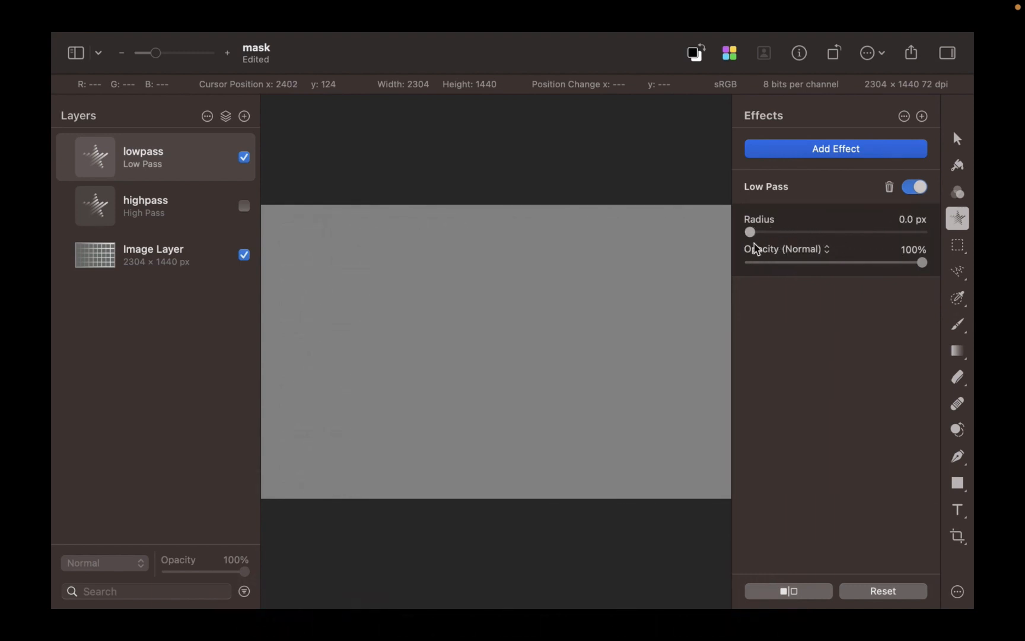
drag(751, 232, 812, 231)
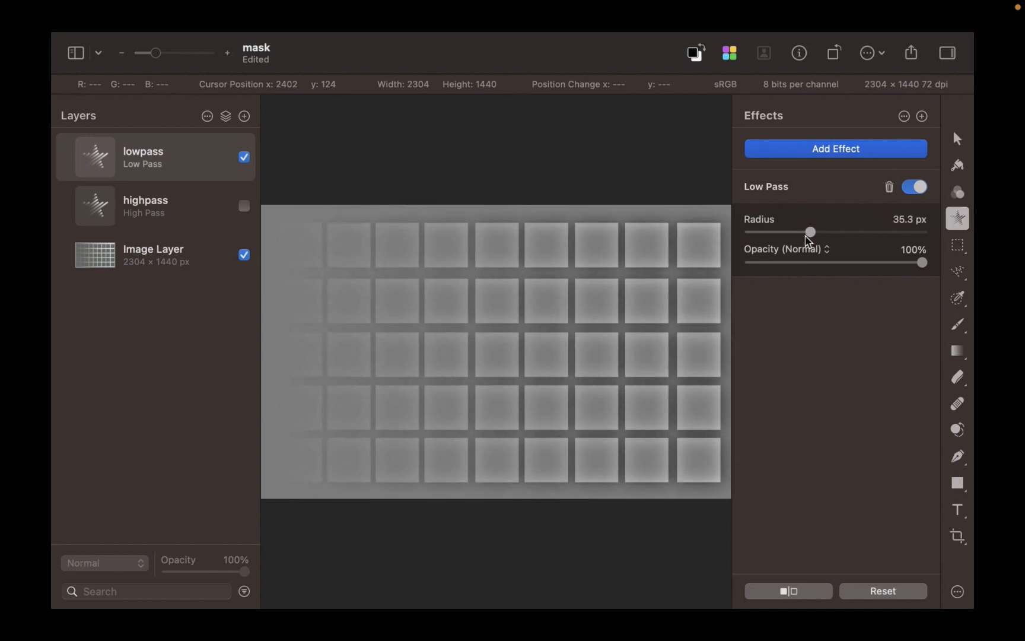
drag(809, 231, 876, 231)
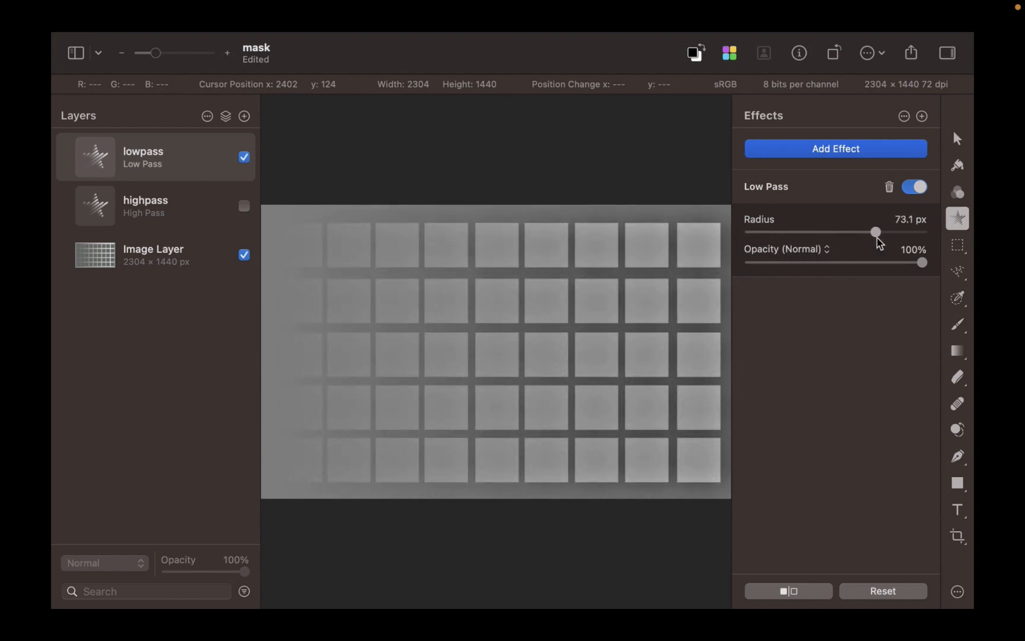
drag(877, 231, 821, 232)
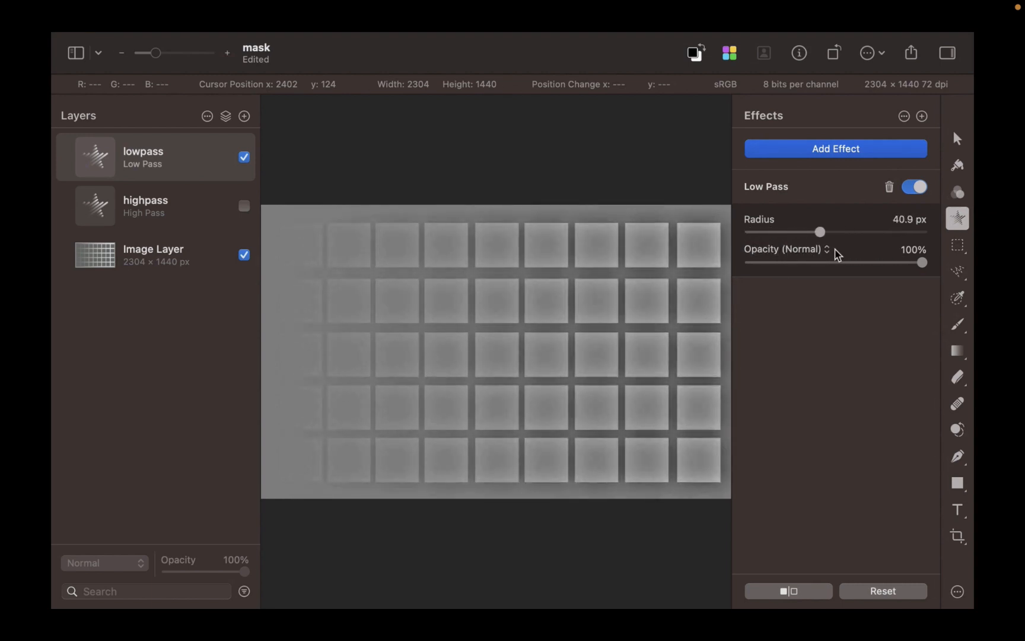
drag(821, 232, 775, 232)
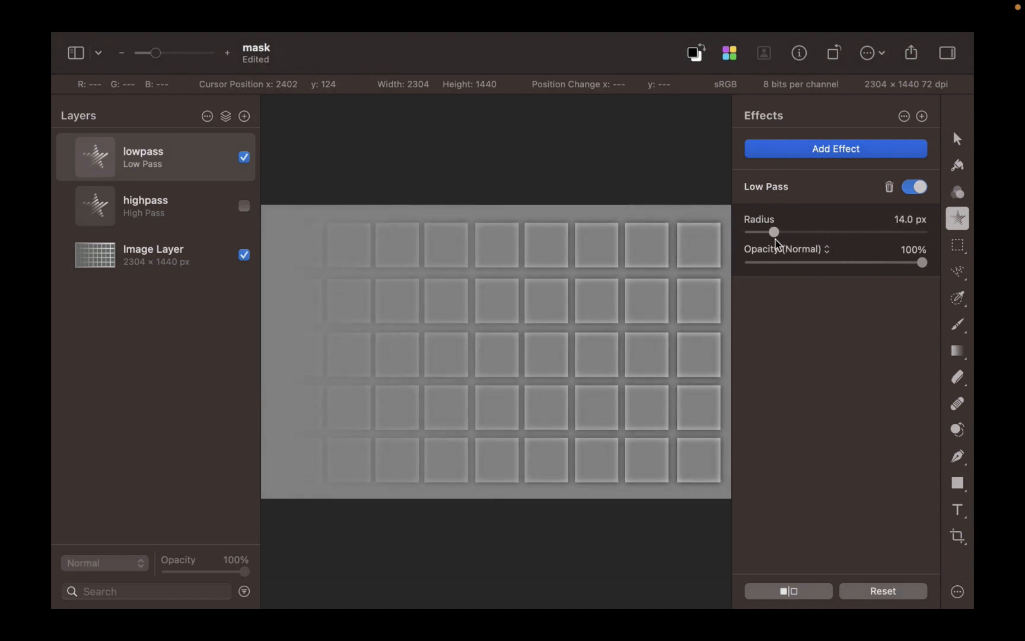
drag(775, 232, 876, 232)
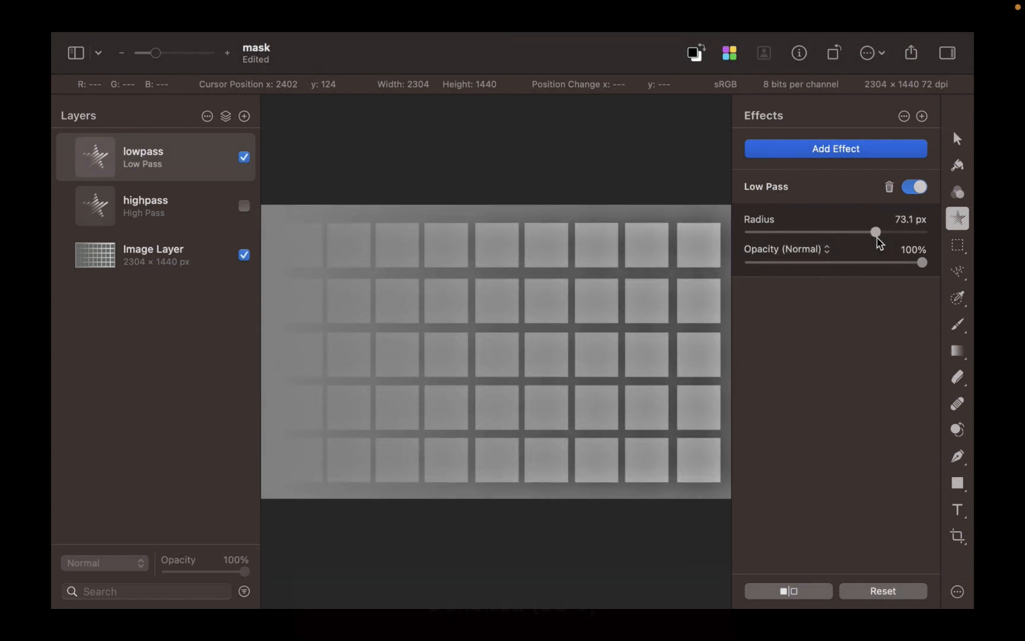
drag(877, 232, 868, 232)
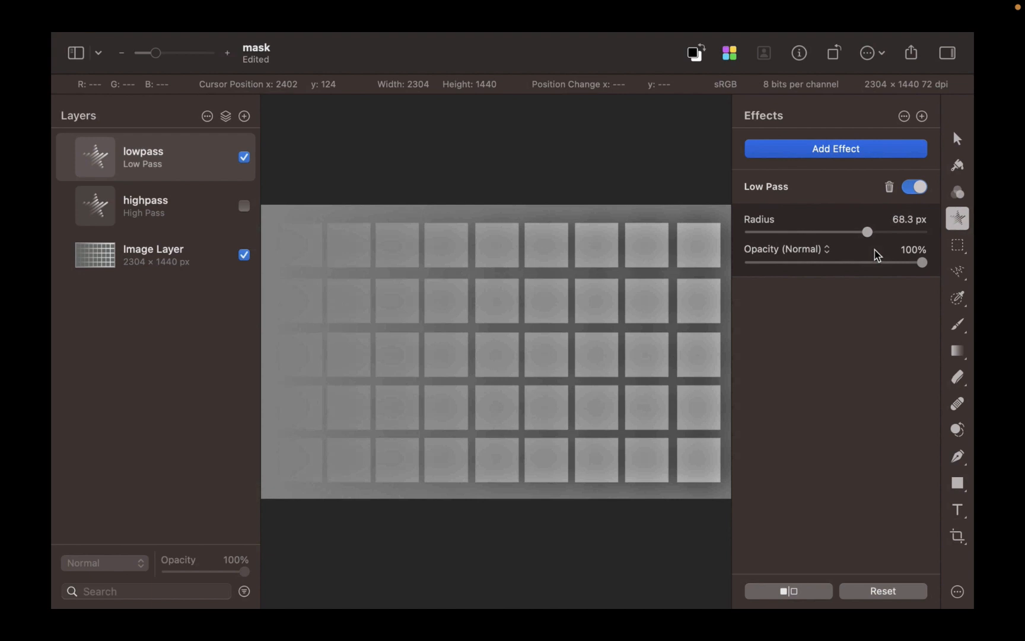
drag(868, 232, 750, 232)
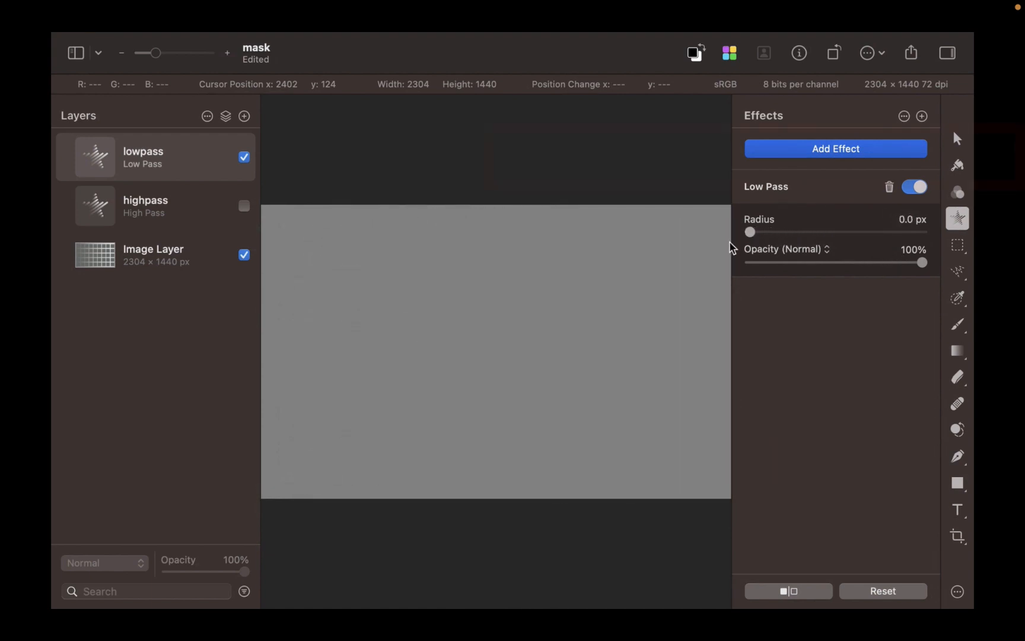
drag(751, 232, 833, 231)
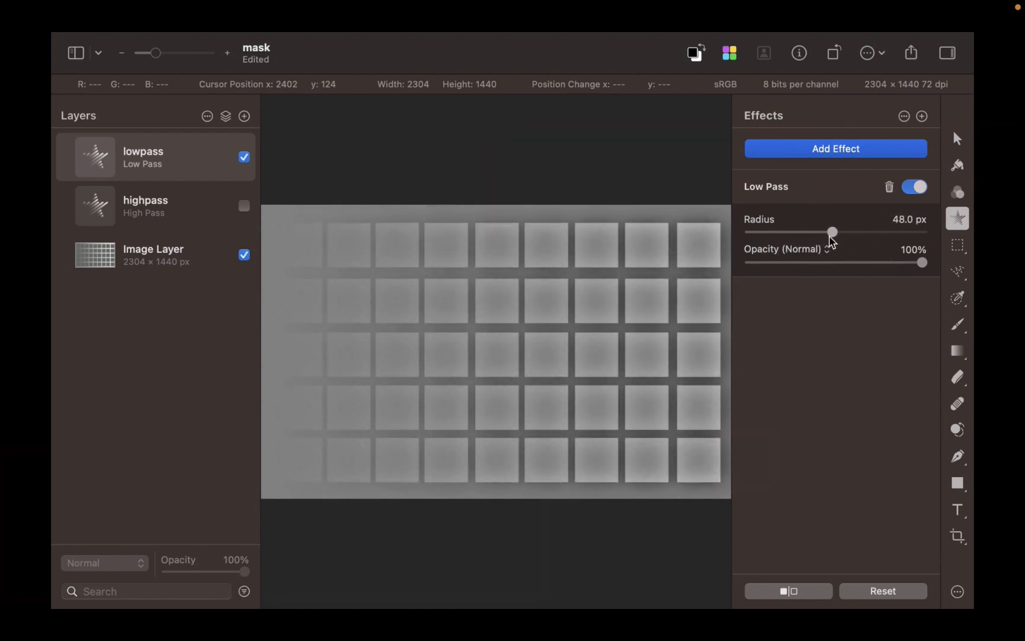
drag(831, 232, 895, 232)
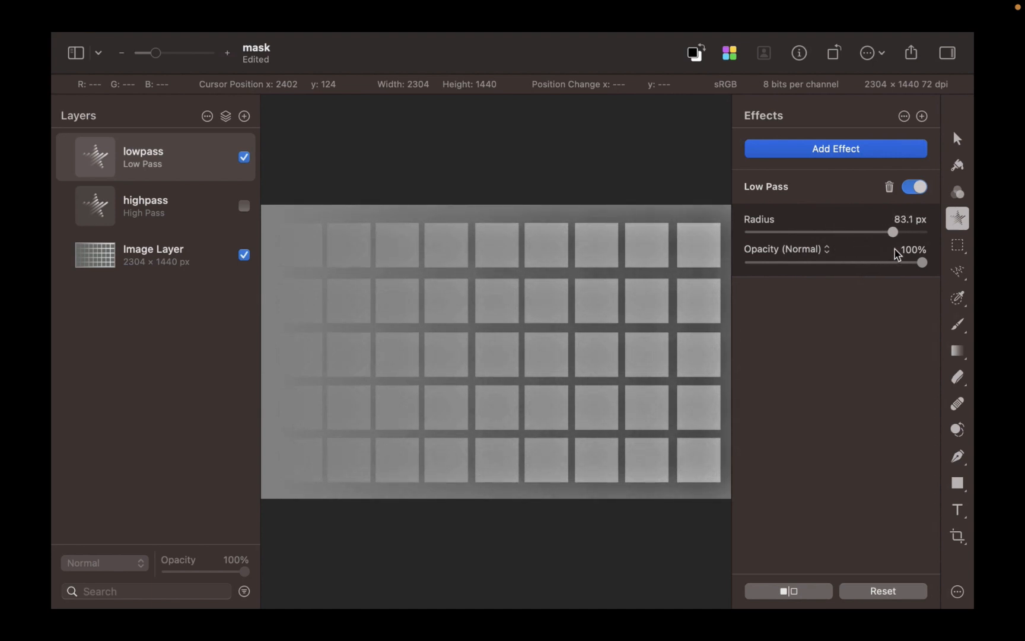
drag(893, 232, 782, 232)
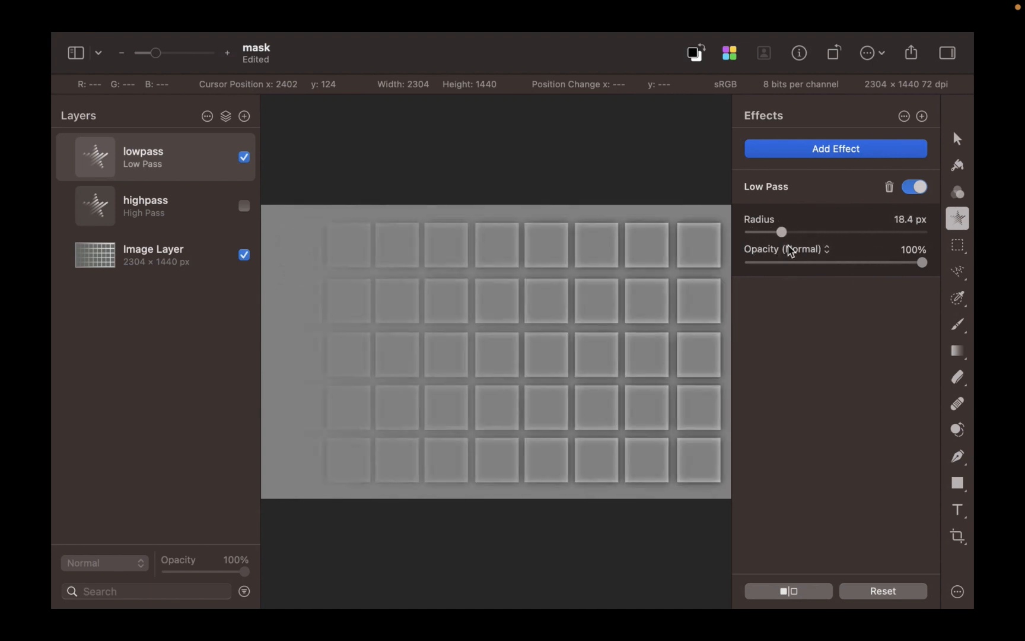
drag(784, 232, 778, 232)
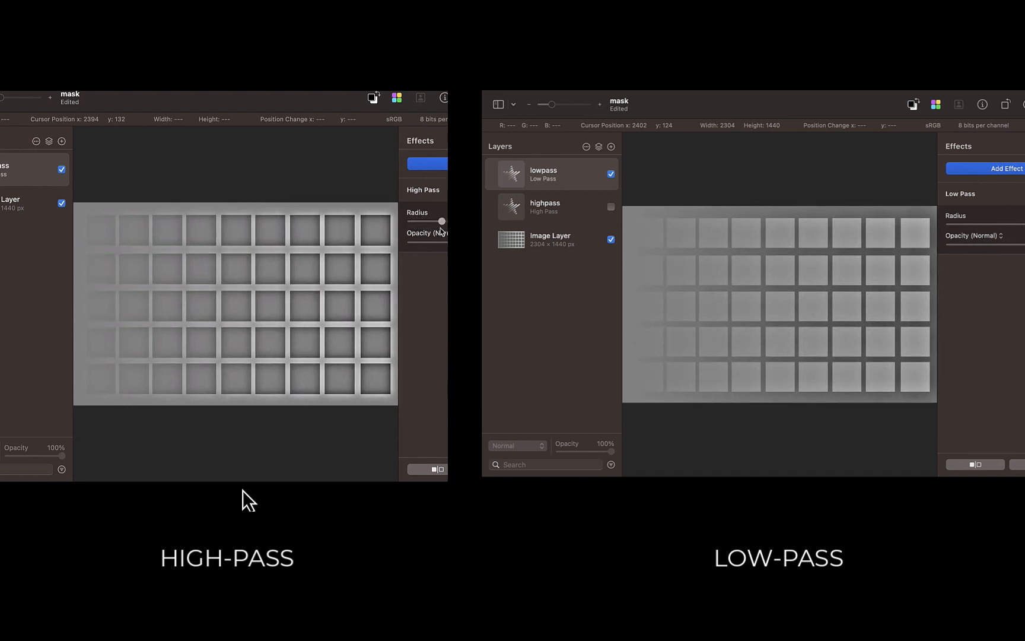
drag(442, 221, 435, 220)
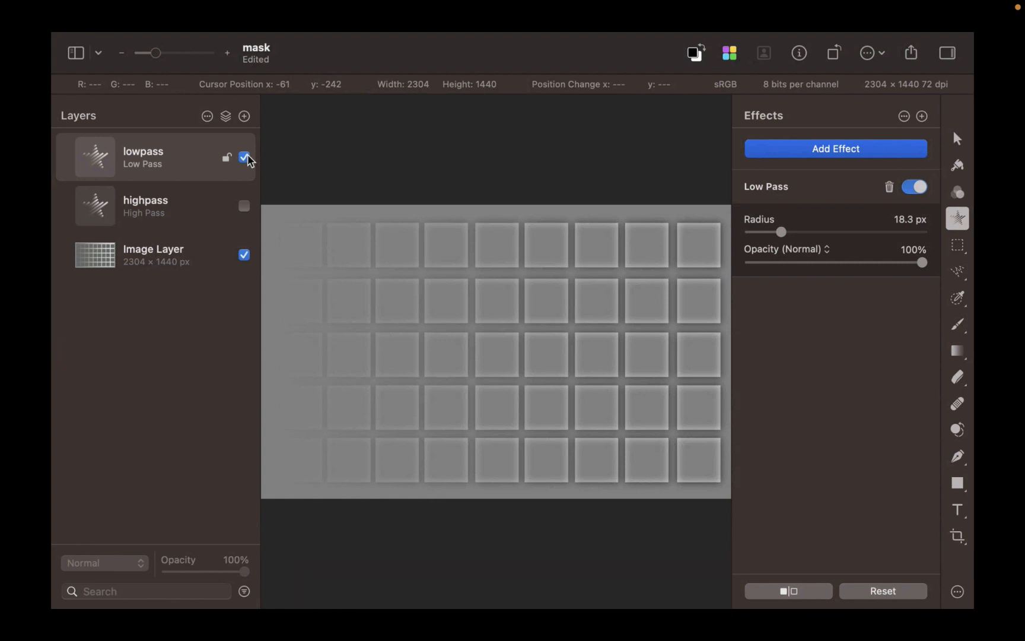
- Hide lowpass and paste a copy of the base layer, moving it to the top
click(244, 157)
text(base)
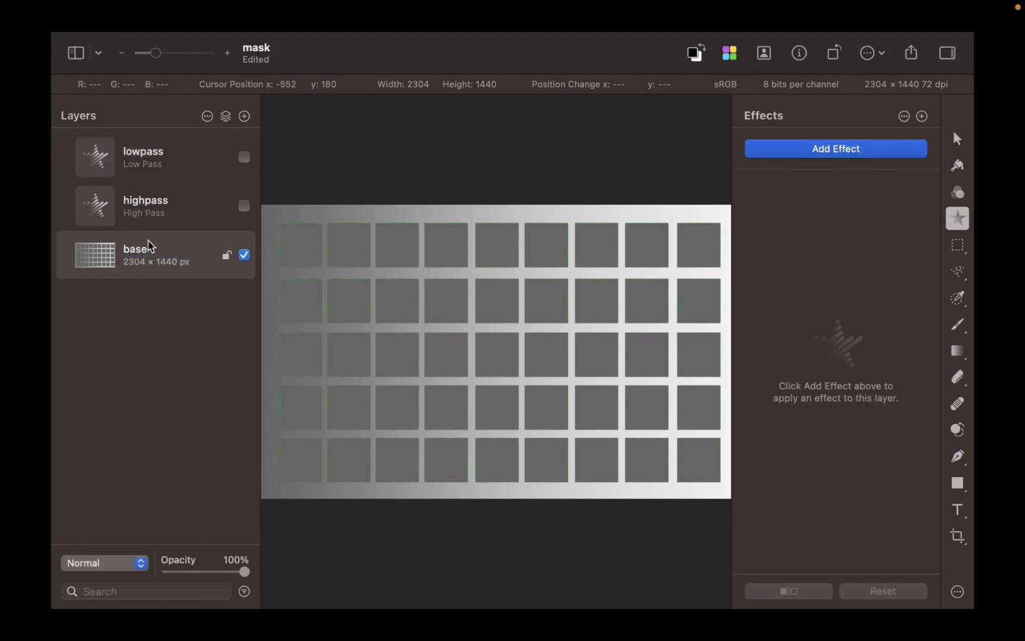
mouse_move(140, 265)
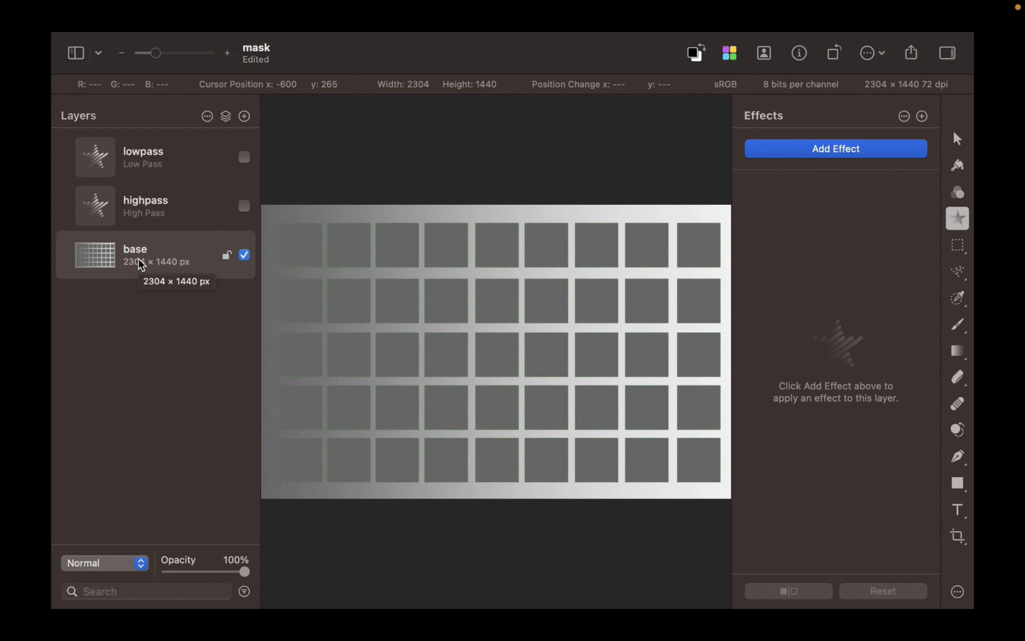
key(cmd+v)
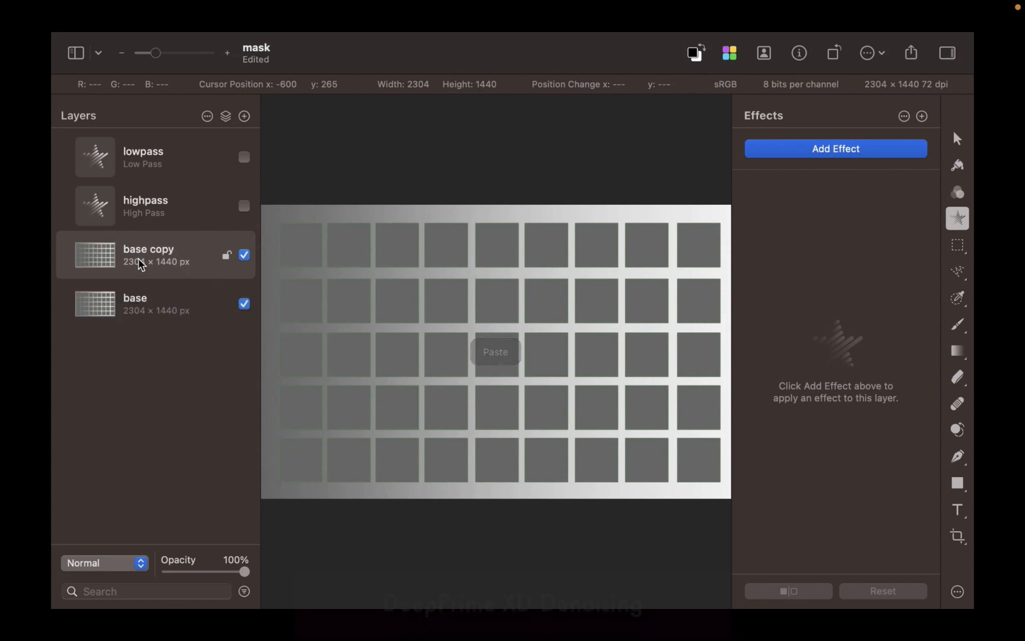
drag(156, 254, 155, 156)
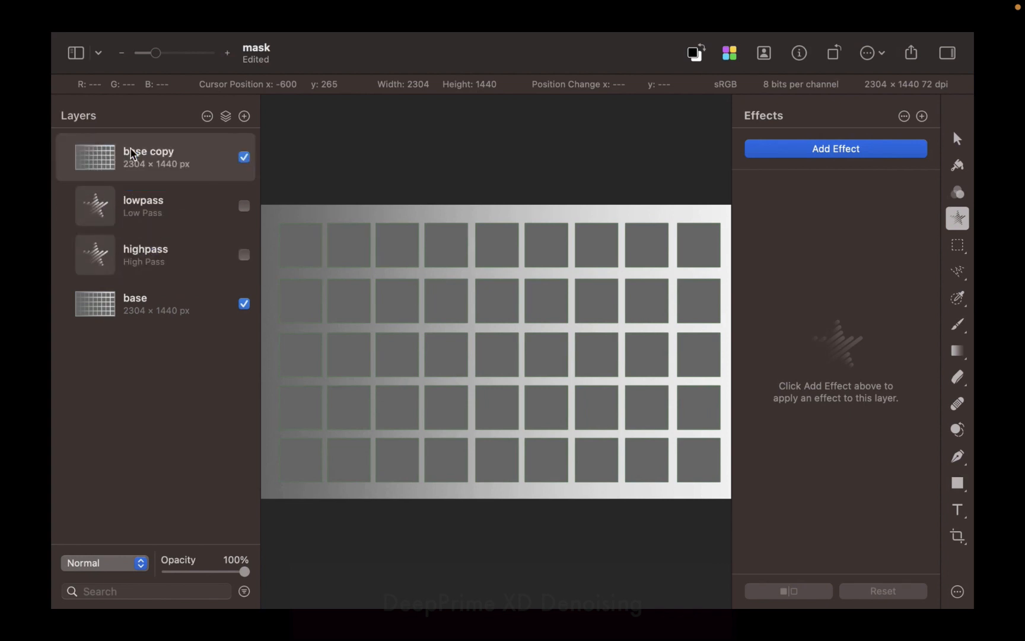
mouse_move(147, 151)
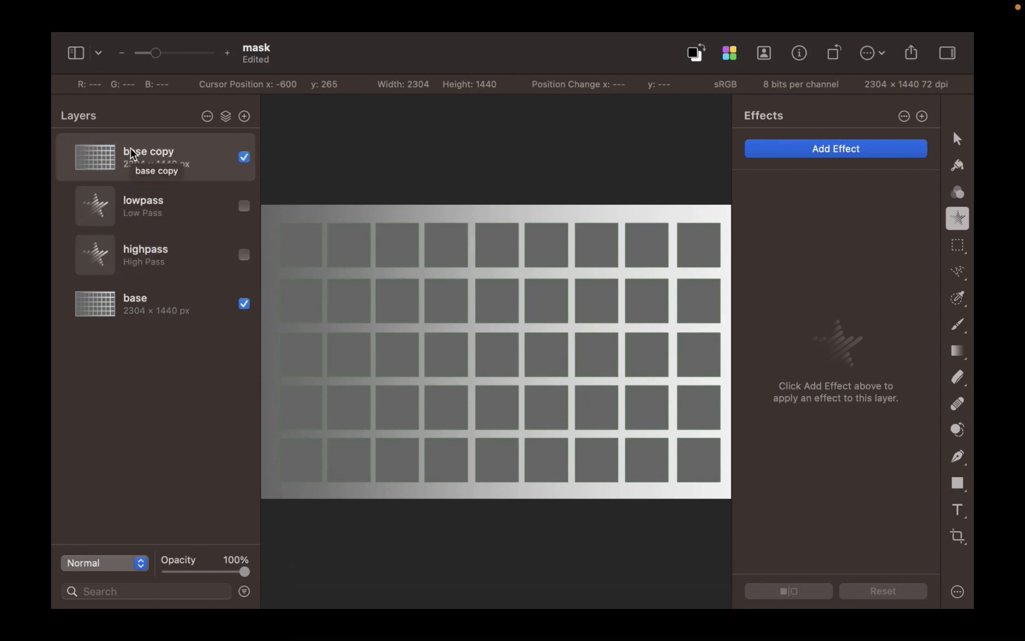
- Show the highpass layer and set the base copy's blend mode to Multiply
click(243, 254)
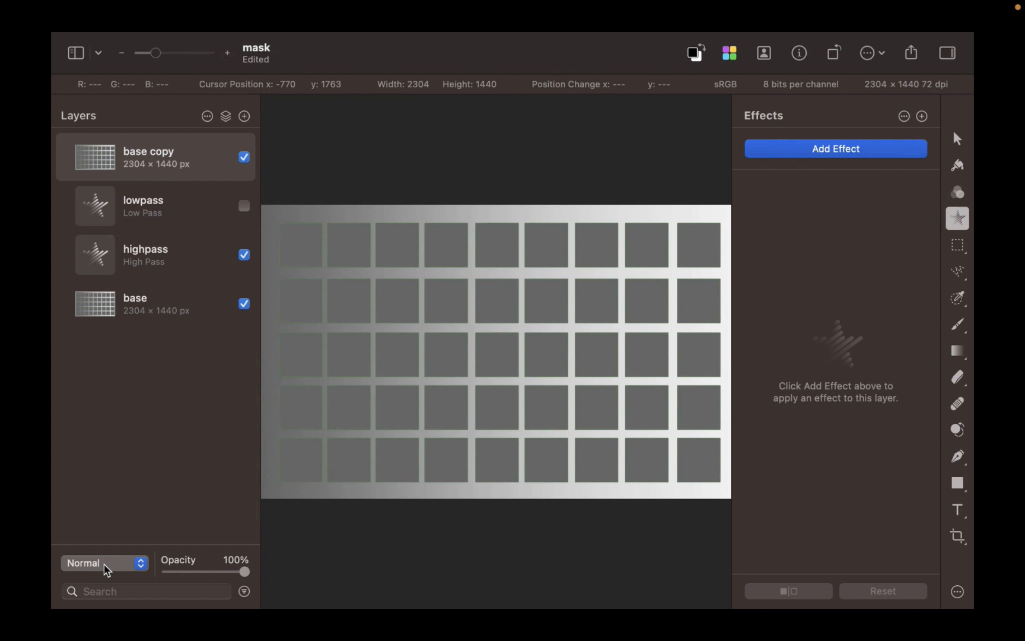
click(104, 563)
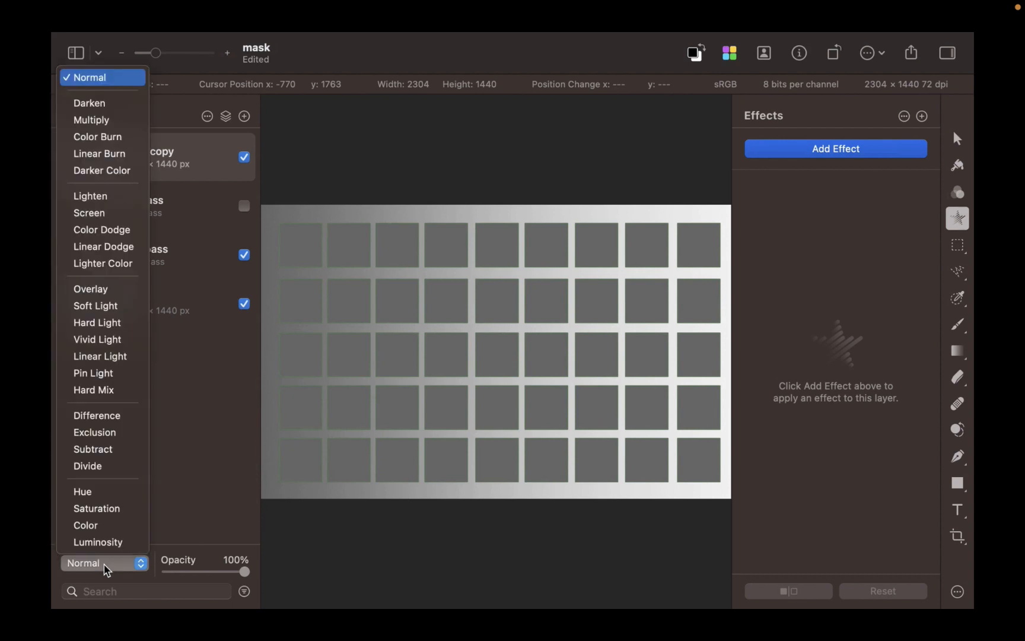
click(91, 120)
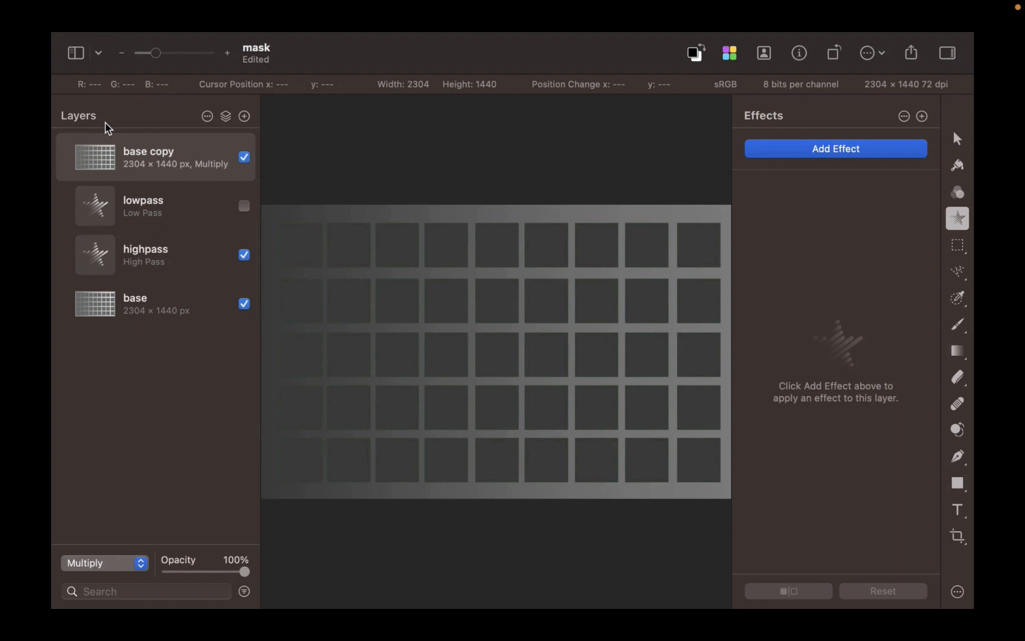
click(144, 255)
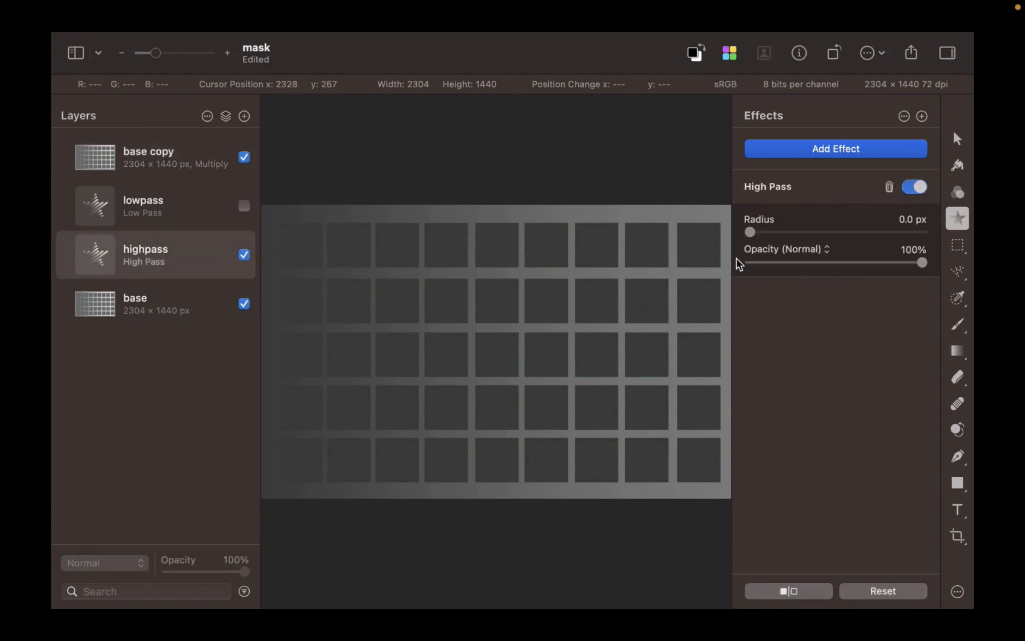
drag(750, 231, 836, 232)
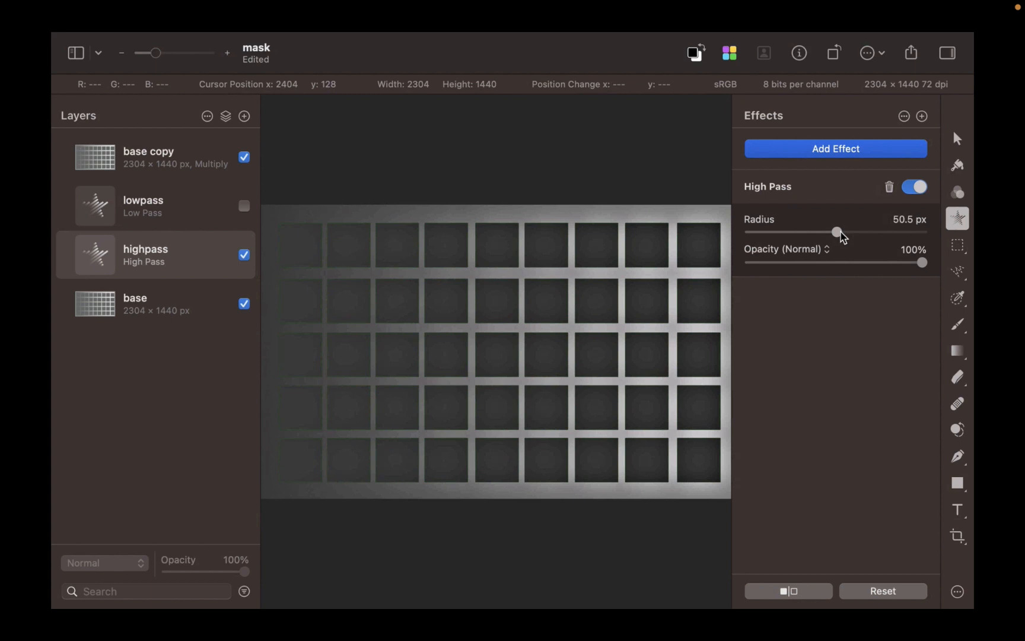
drag(836, 232, 897, 232)
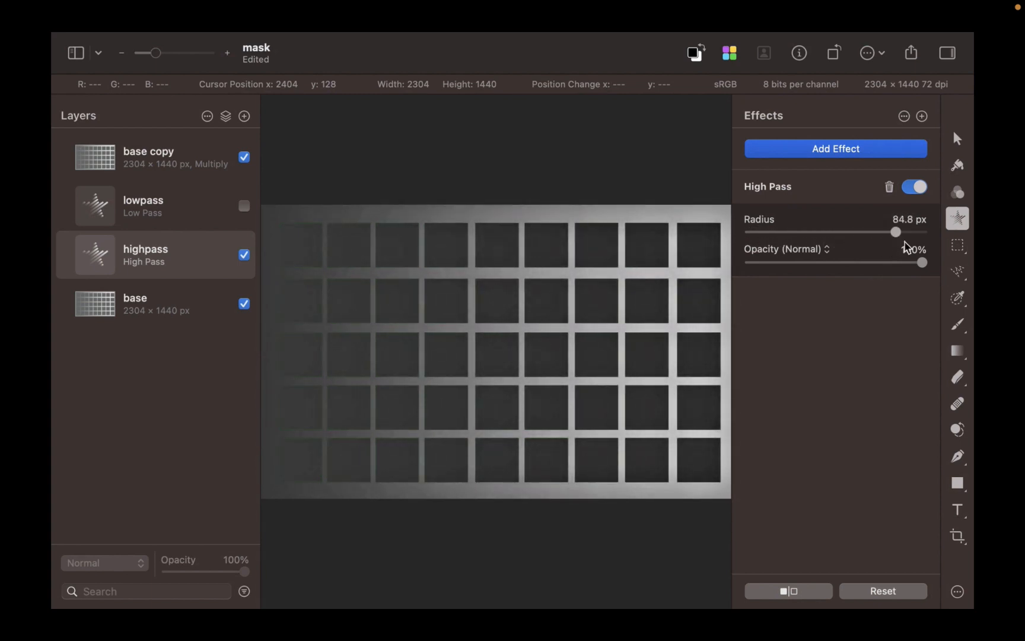
drag(897, 232, 884, 232)
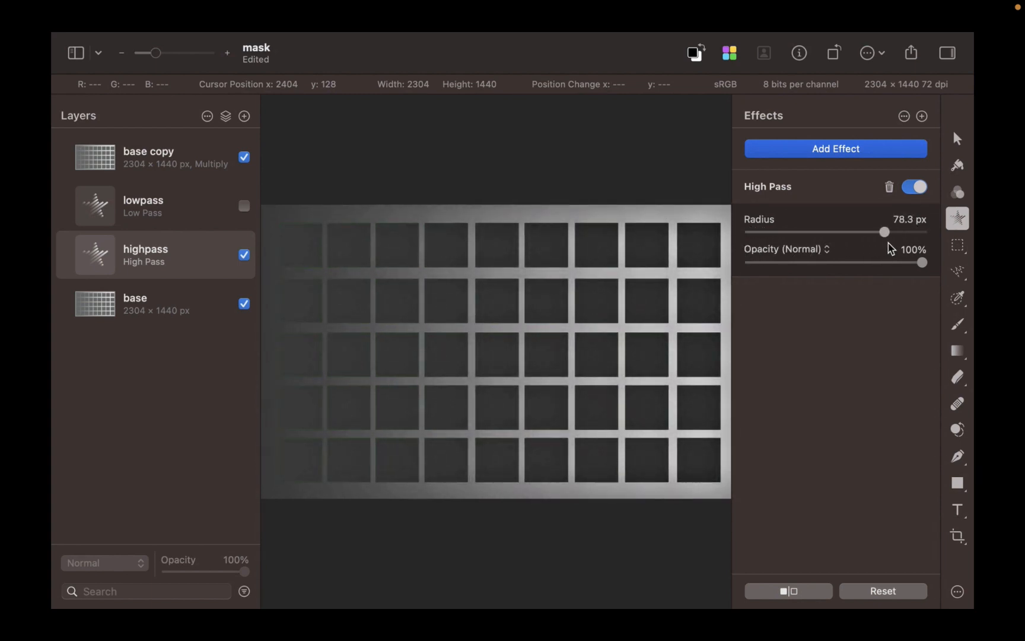
drag(885, 232, 875, 232)
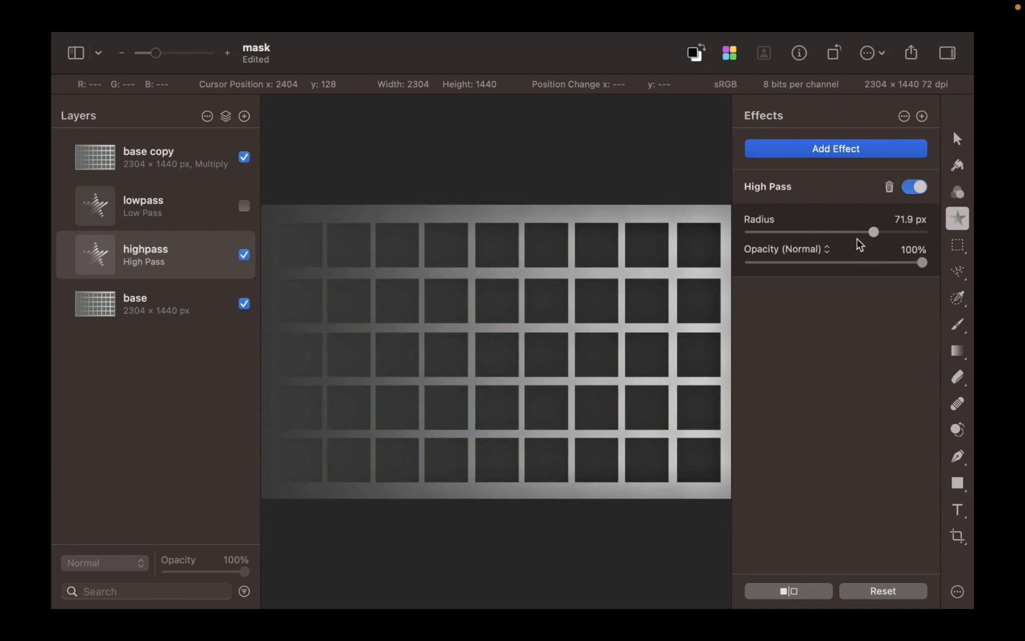
drag(874, 231, 842, 232)
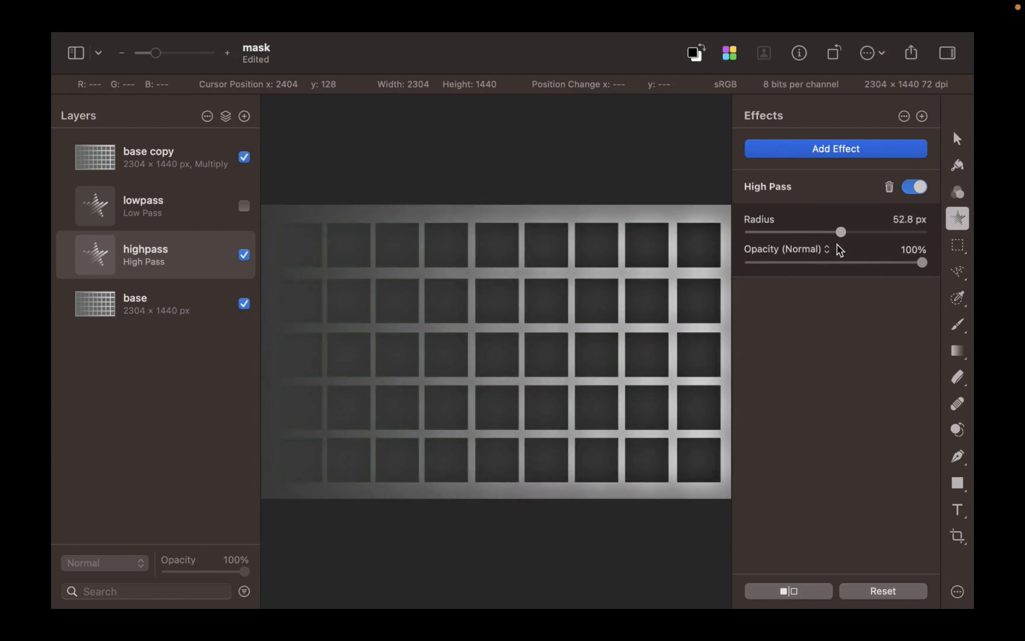
drag(841, 231, 820, 232)
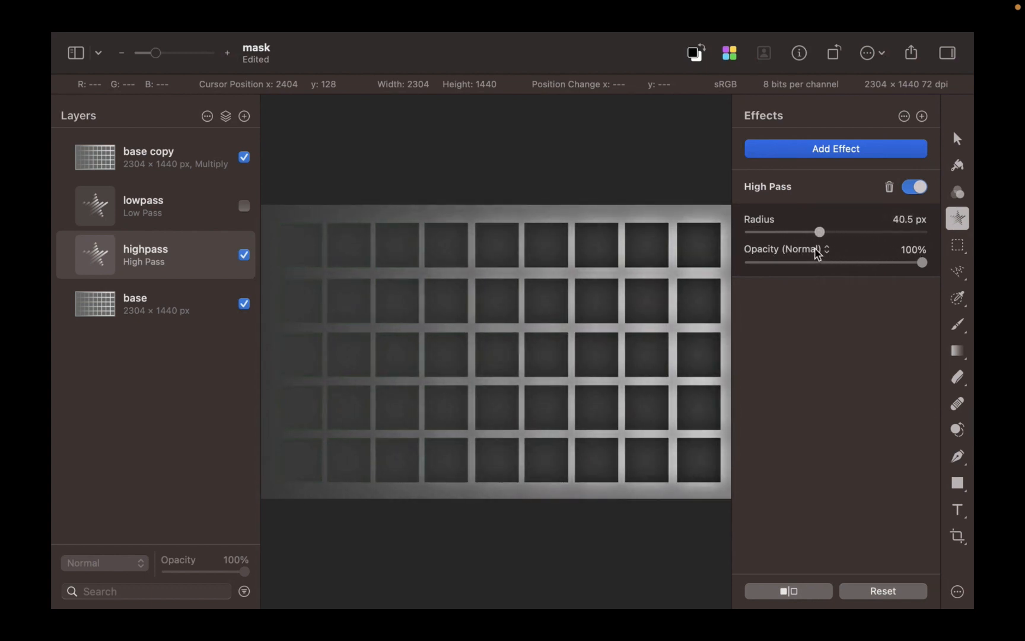
drag(821, 231, 761, 231)
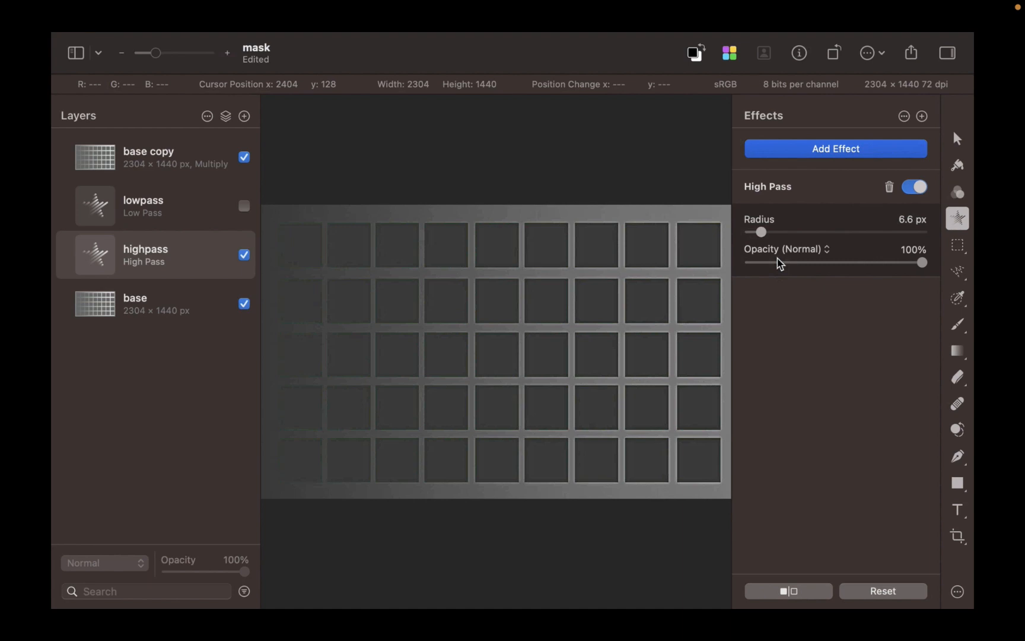
drag(762, 232, 745, 232)
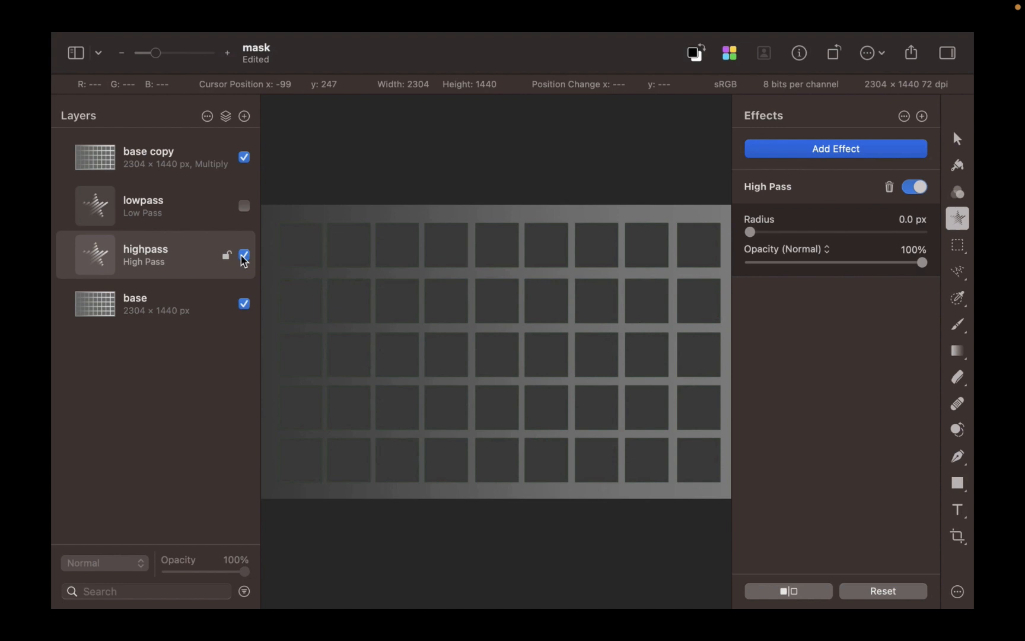
- Hide highpass, then show and select the lowpass layer
click(244, 255)
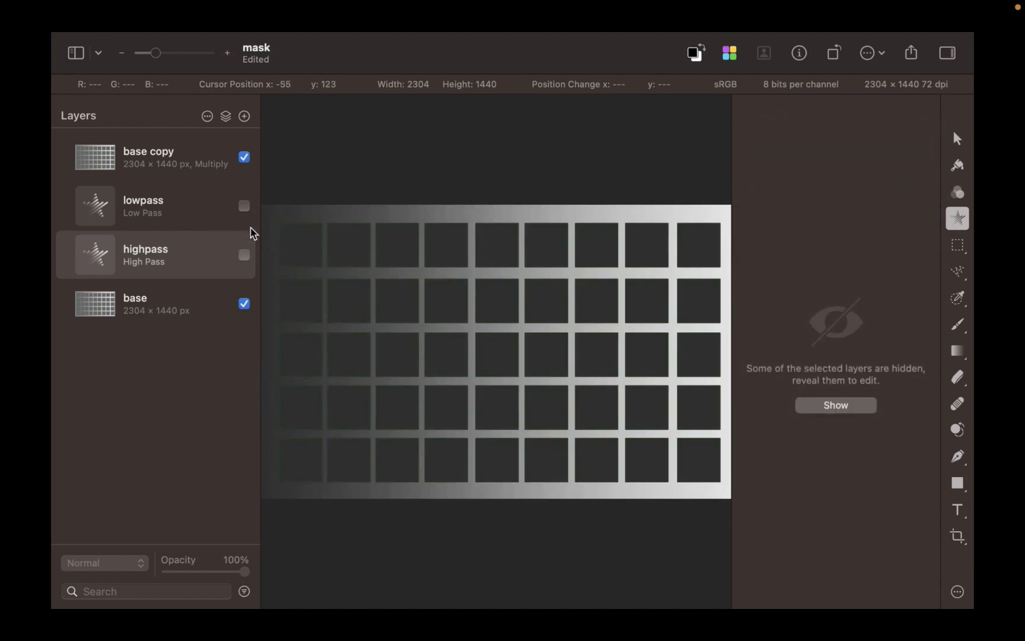
click(244, 205)
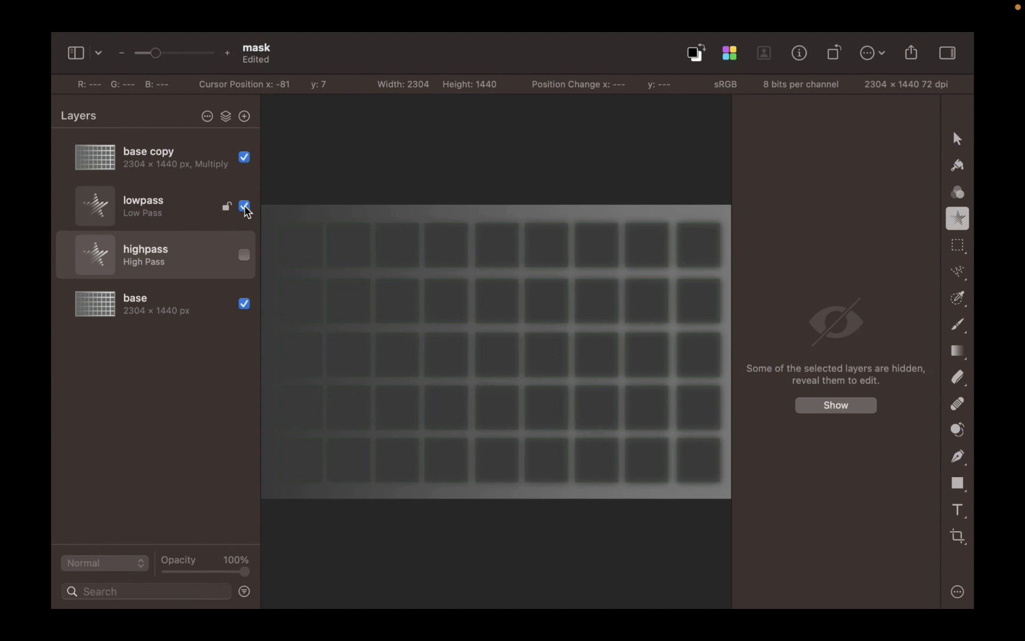
click(244, 205)
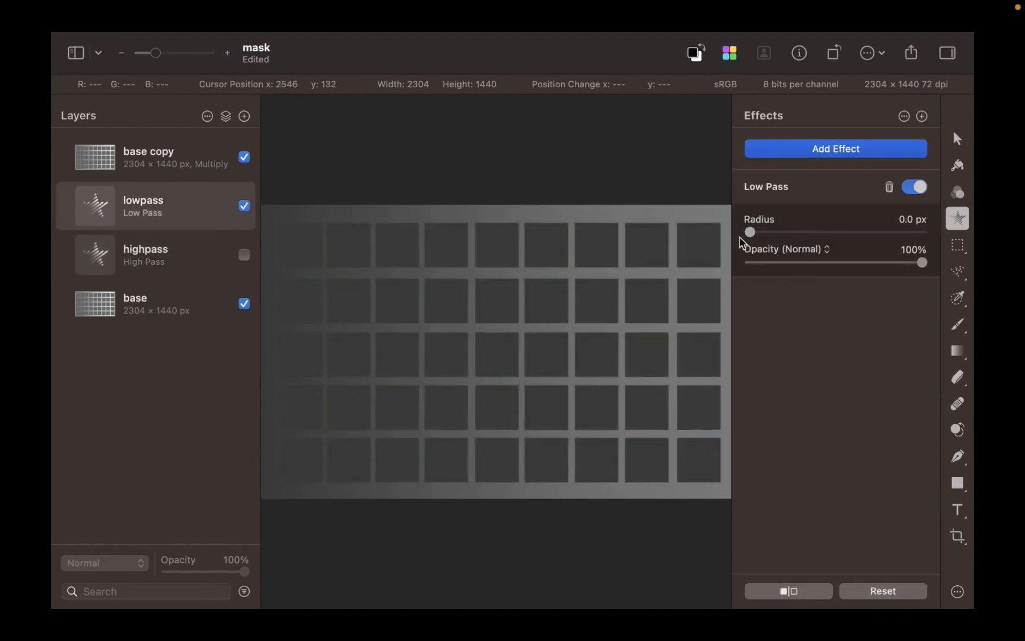
- Blur the grid with Low Pass radii from near 0 to 85 px, easing to about 63 px
drag(750, 232, 800, 231)
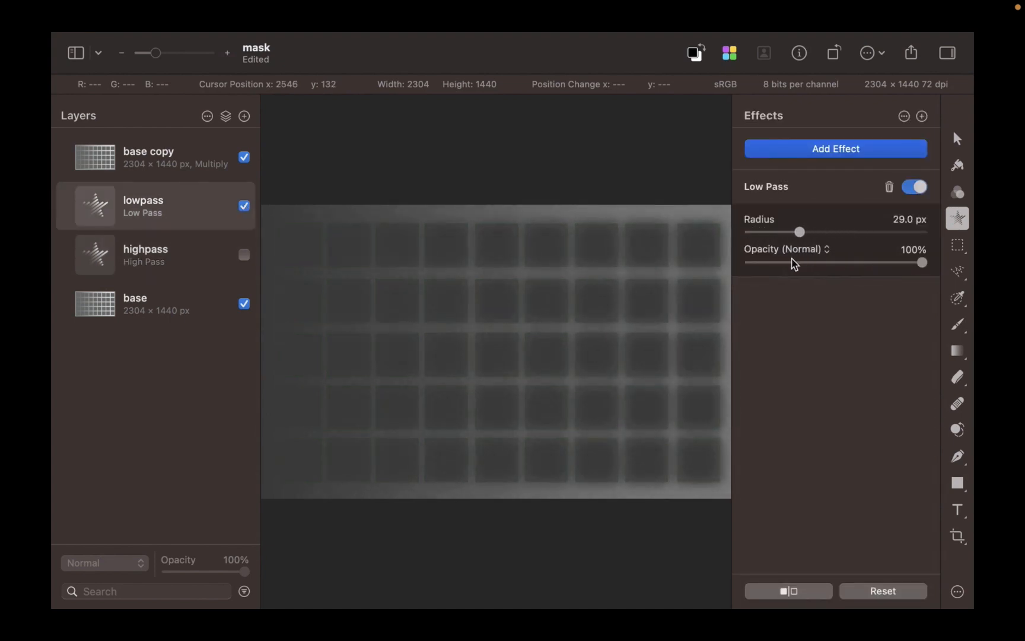
drag(799, 231, 770, 232)
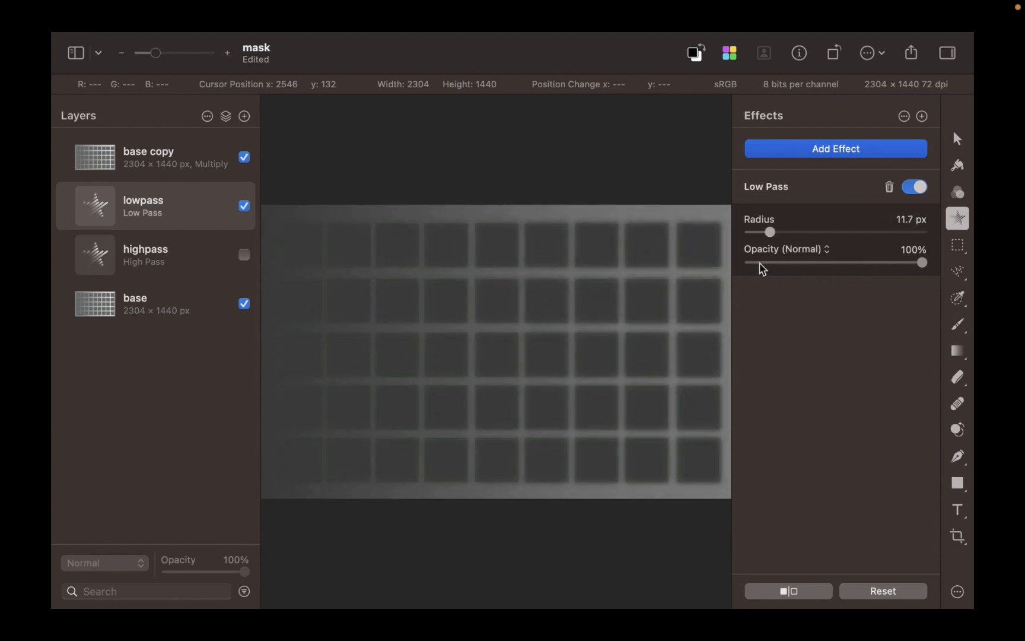
drag(770, 232, 755, 233)
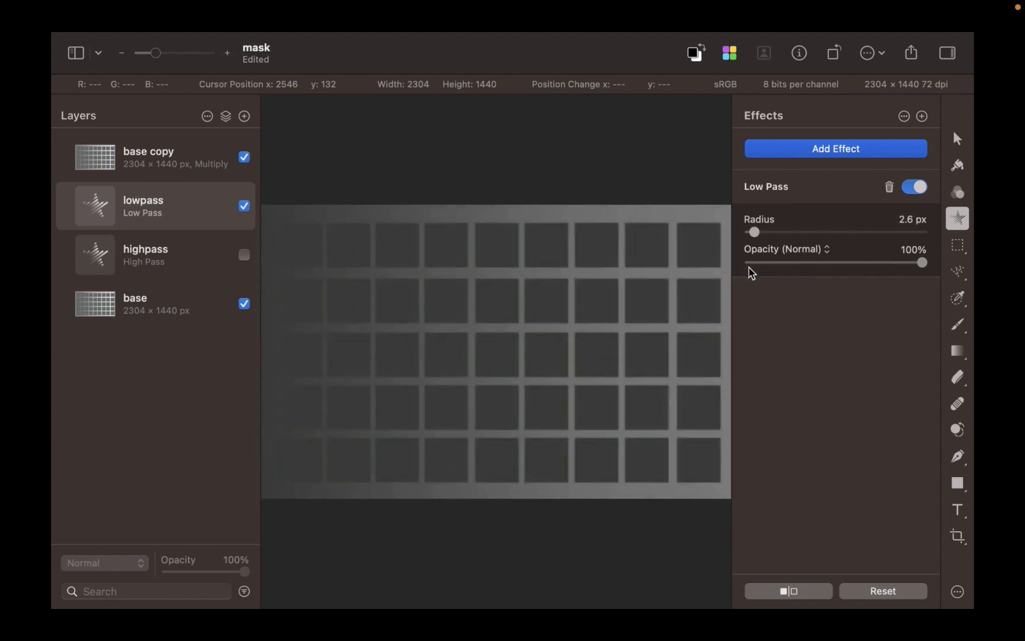
drag(756, 232, 897, 232)
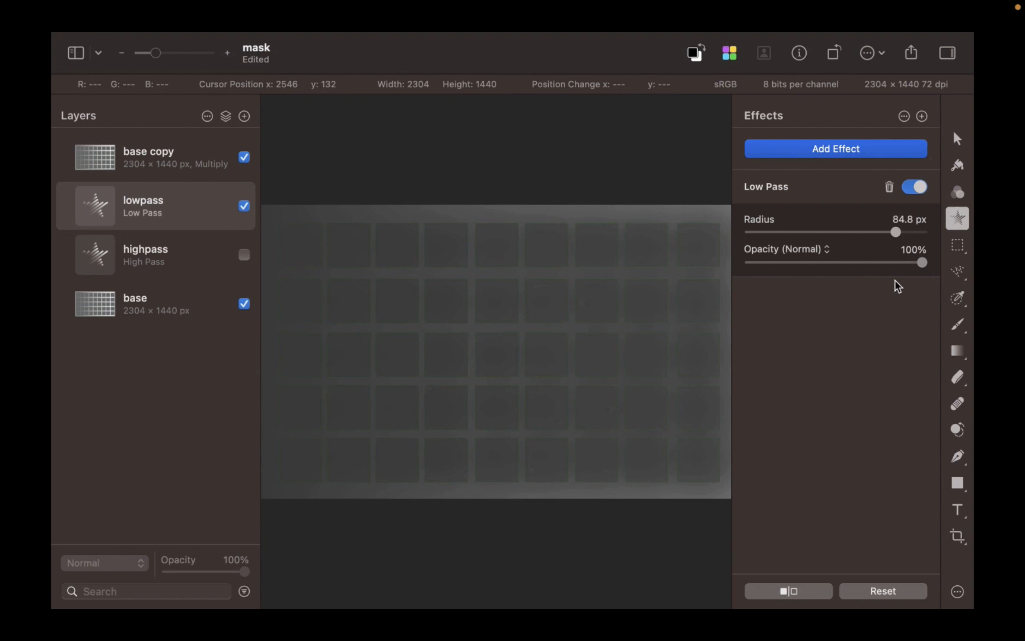
drag(897, 232, 860, 231)
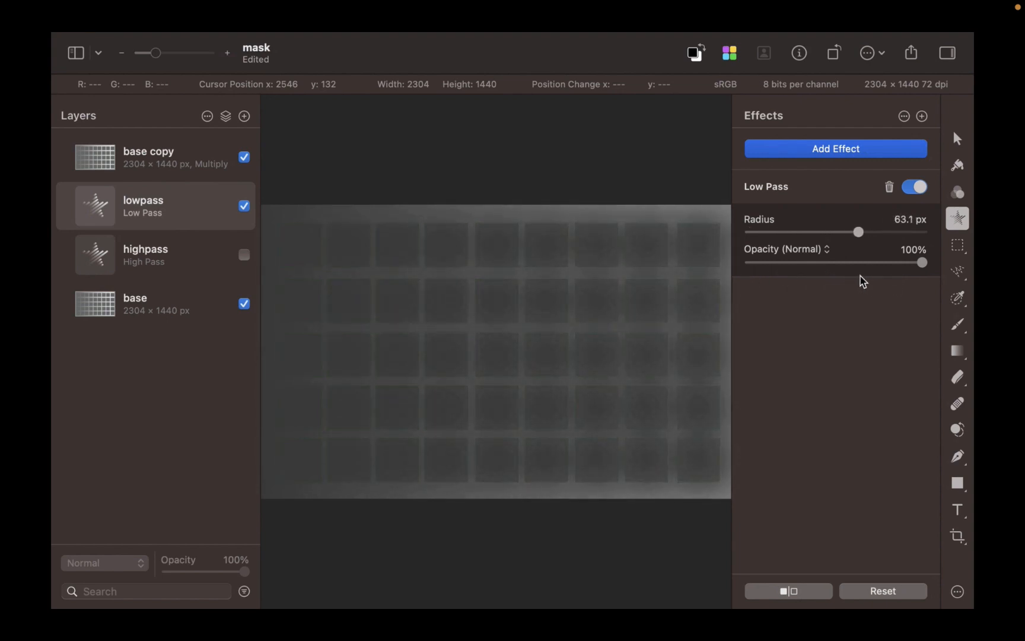
drag(859, 232, 905, 231)
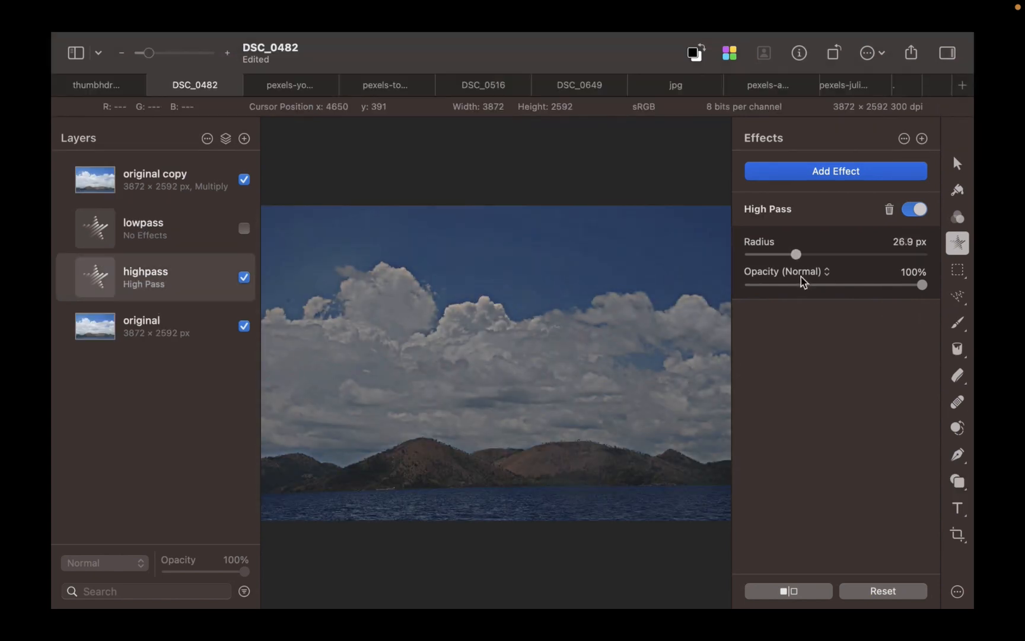
- Vary the photo's High Pass radius between about 8 and 74 px, settling near 37 px
drag(796, 255, 801, 254)
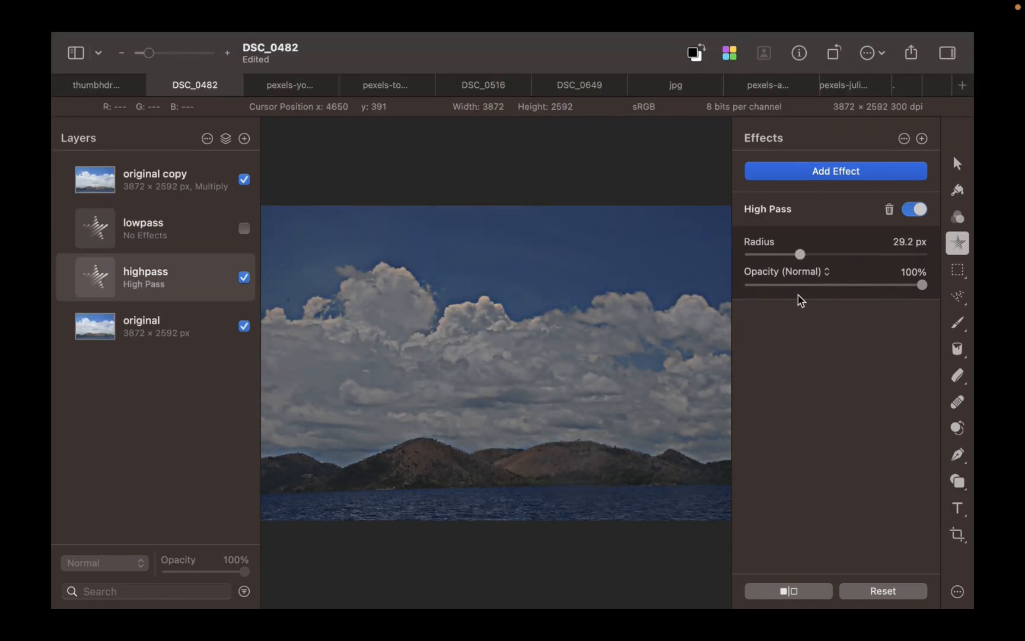
drag(799, 254, 844, 255)
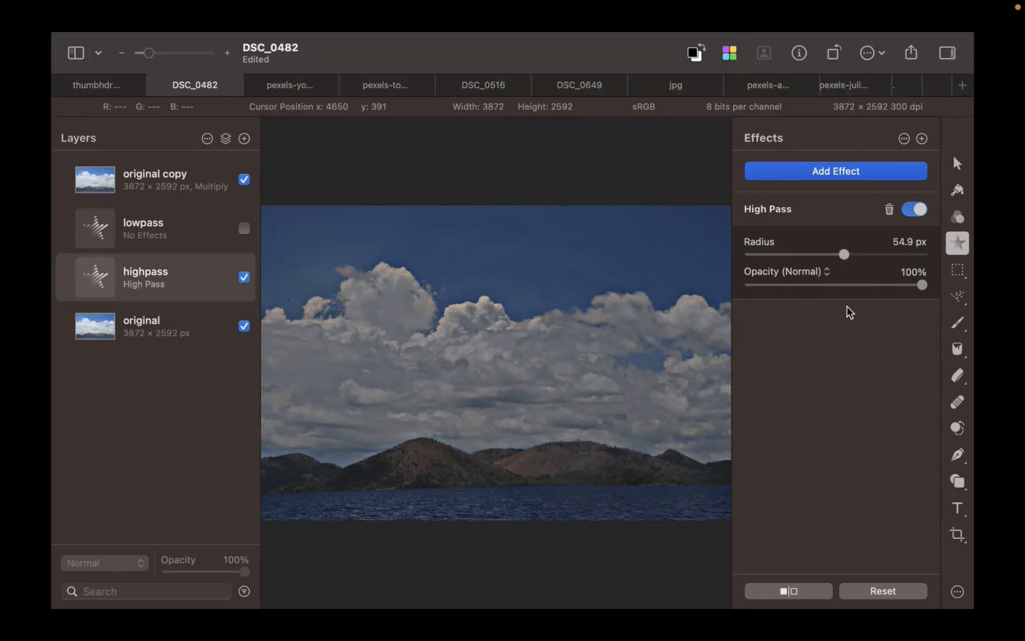
drag(844, 254, 854, 254)
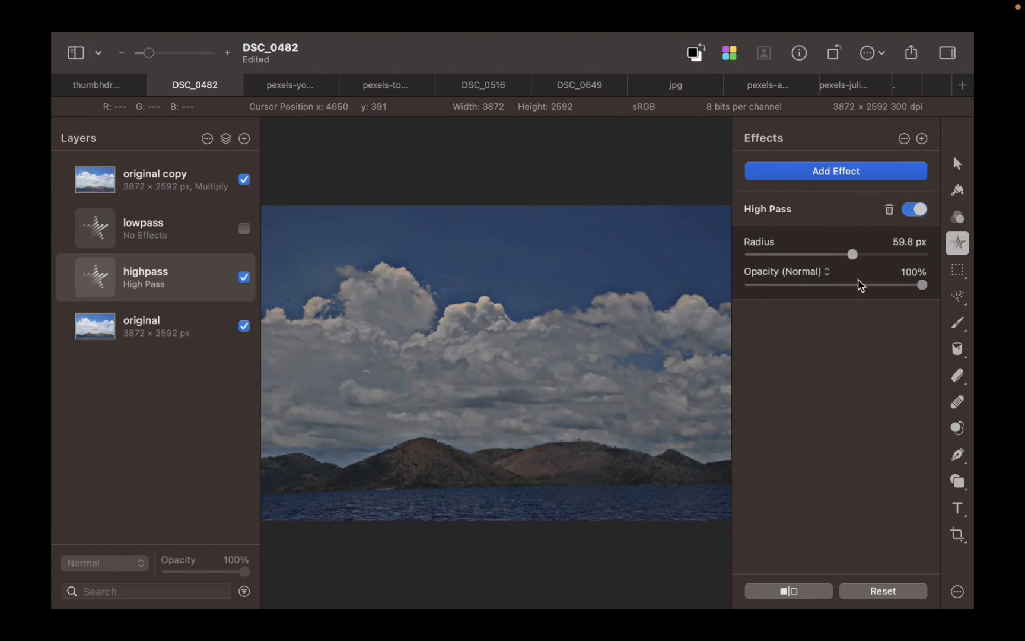
drag(852, 255, 764, 254)
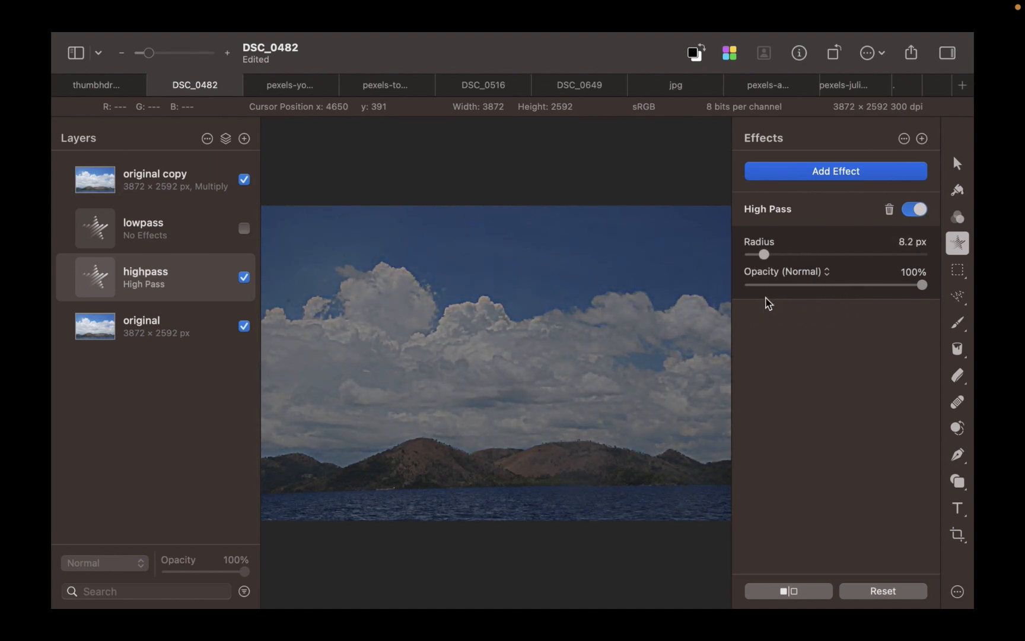
drag(762, 255, 844, 255)
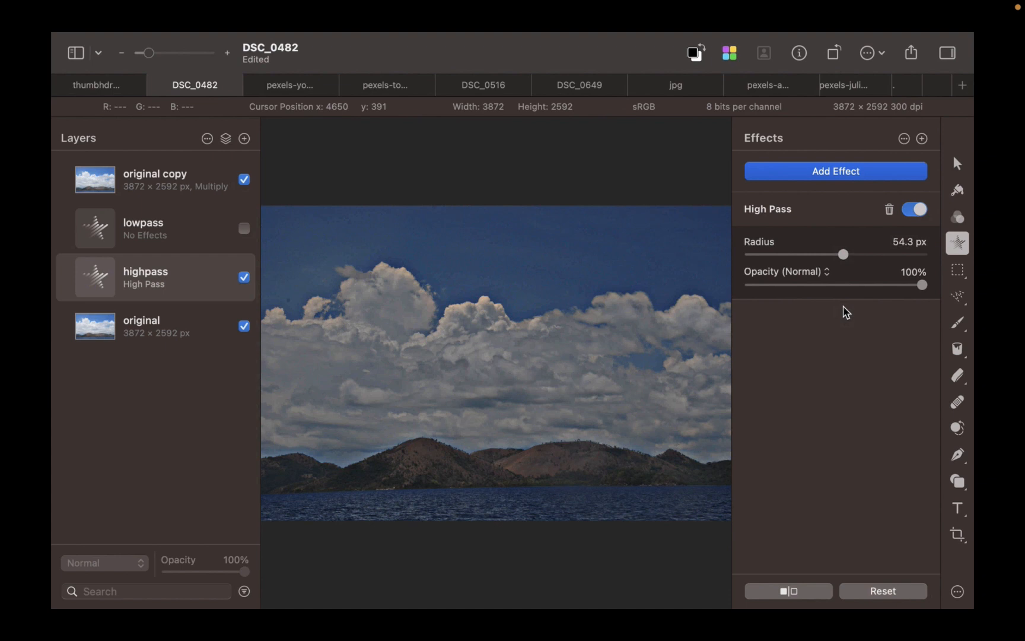
drag(844, 254, 877, 254)
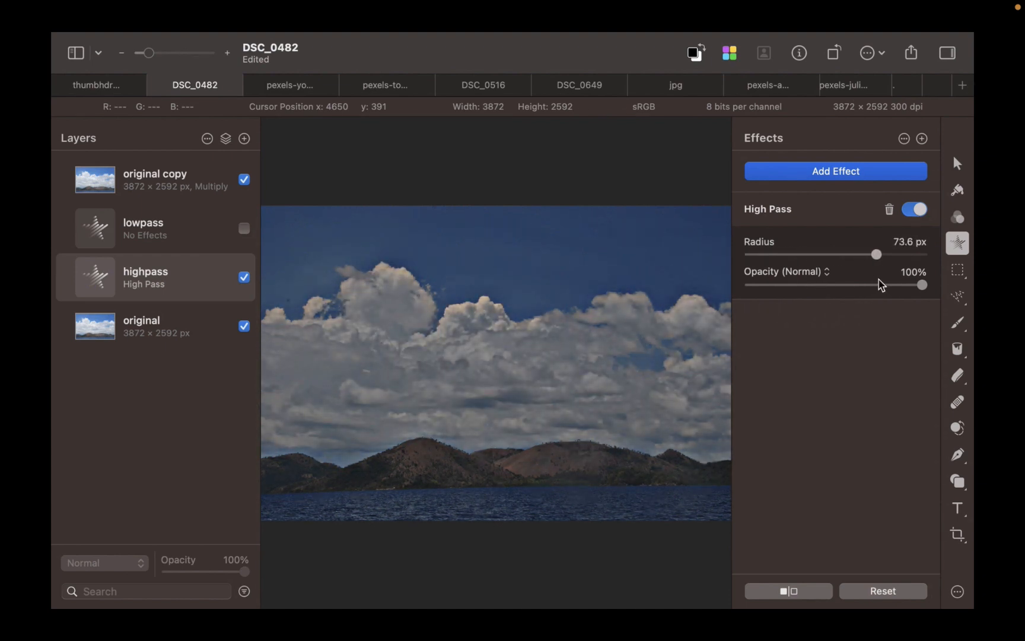
drag(877, 255, 814, 254)
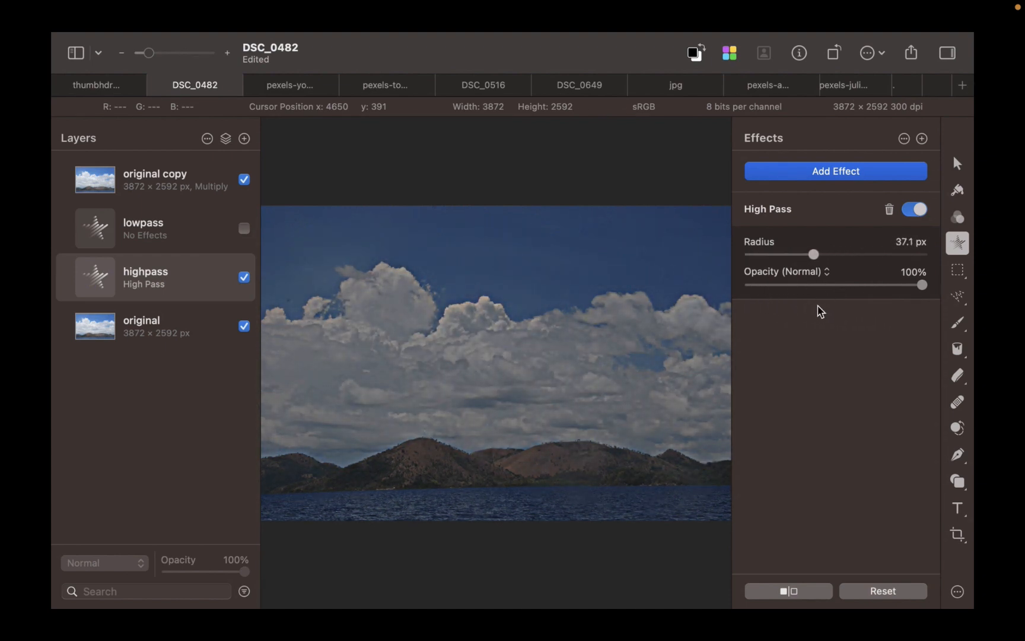
drag(815, 255, 750, 255)
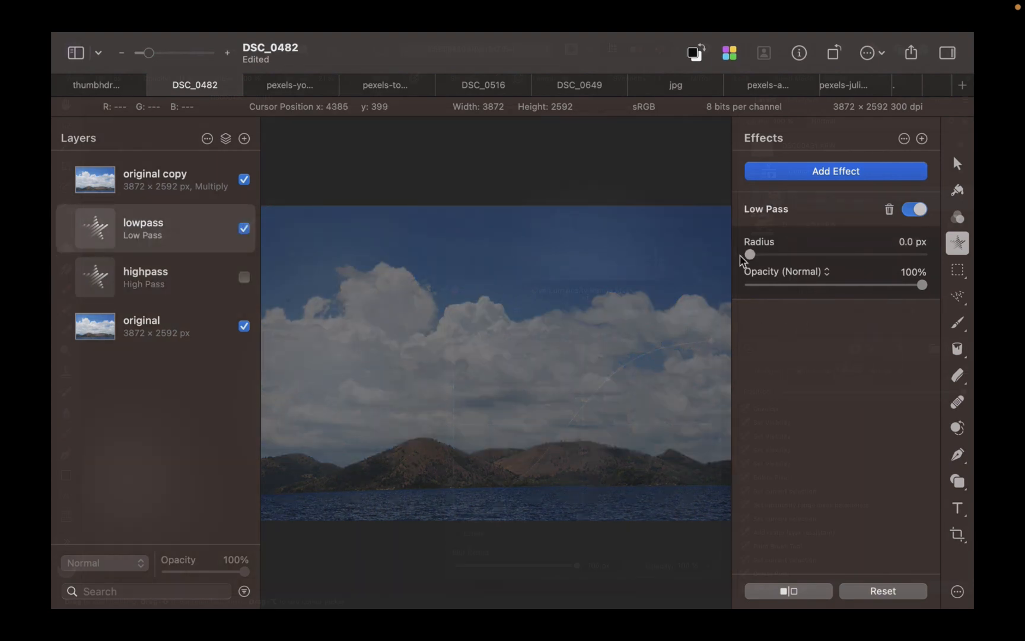
- Soften the landscape with Low Pass radii up to about 52 px, ending near 12 px
drag(750, 255, 761, 254)
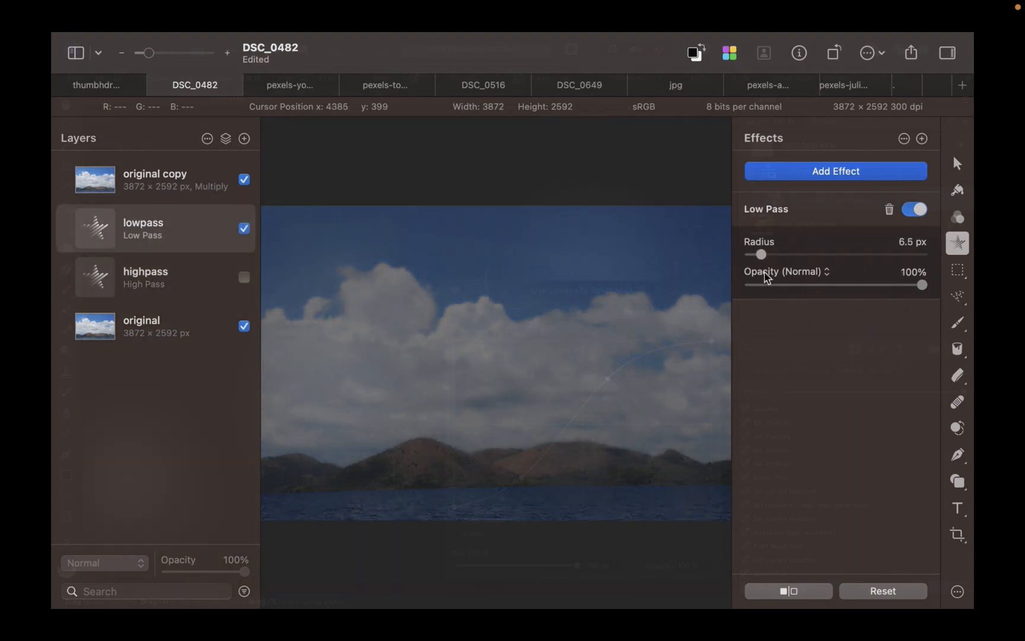
drag(762, 255, 840, 255)
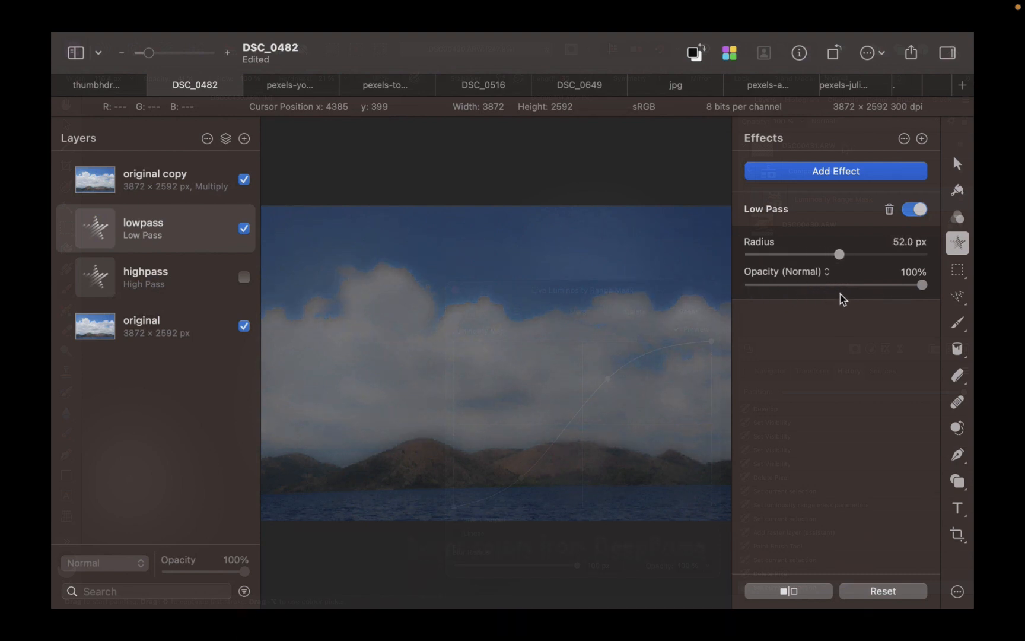
drag(840, 255, 765, 255)
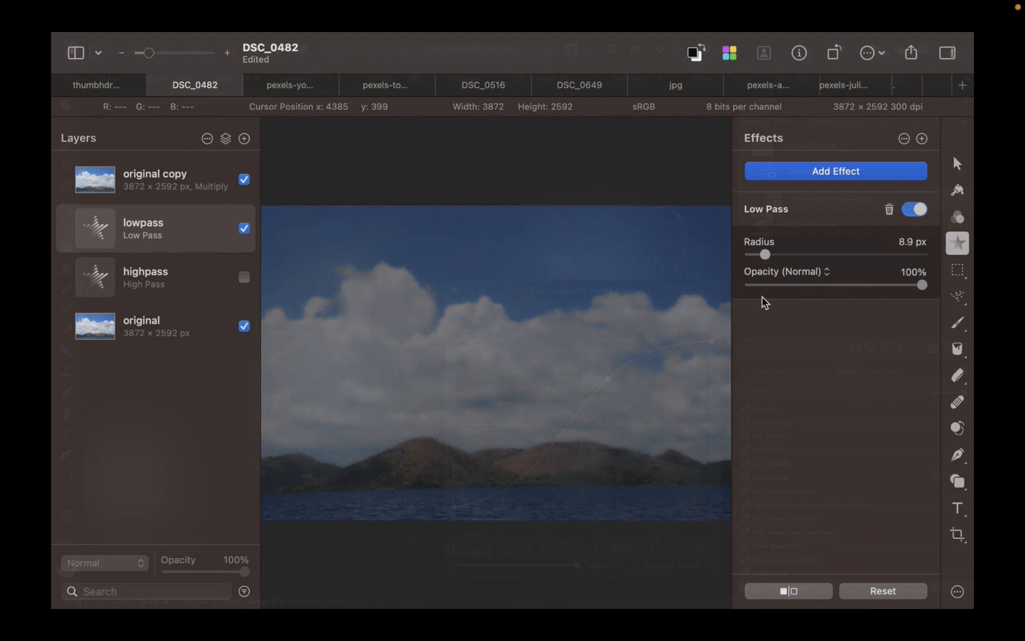
drag(765, 254, 753, 255)
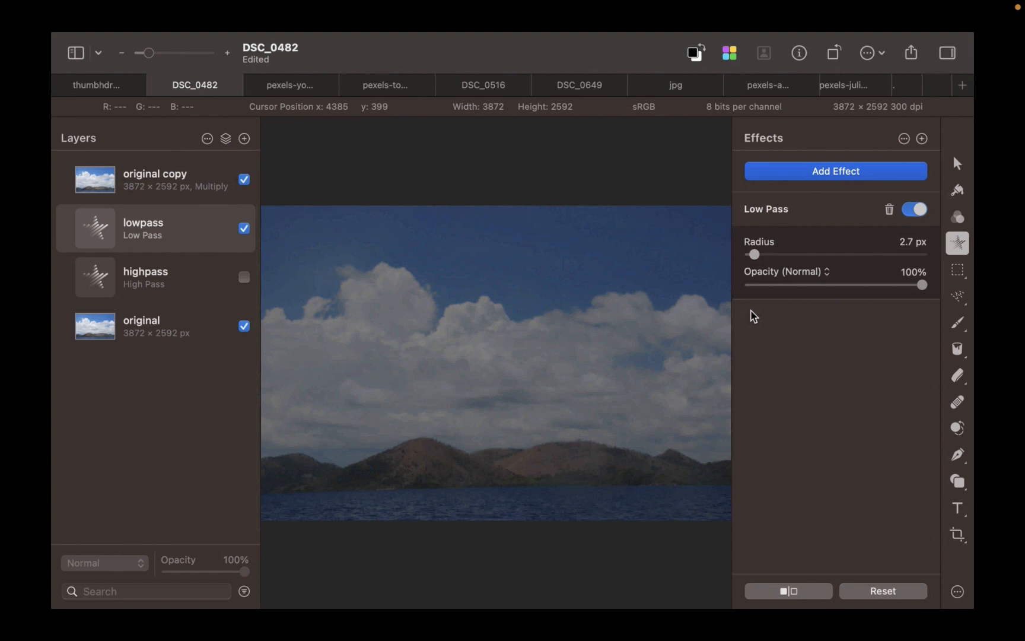
drag(754, 255, 815, 255)
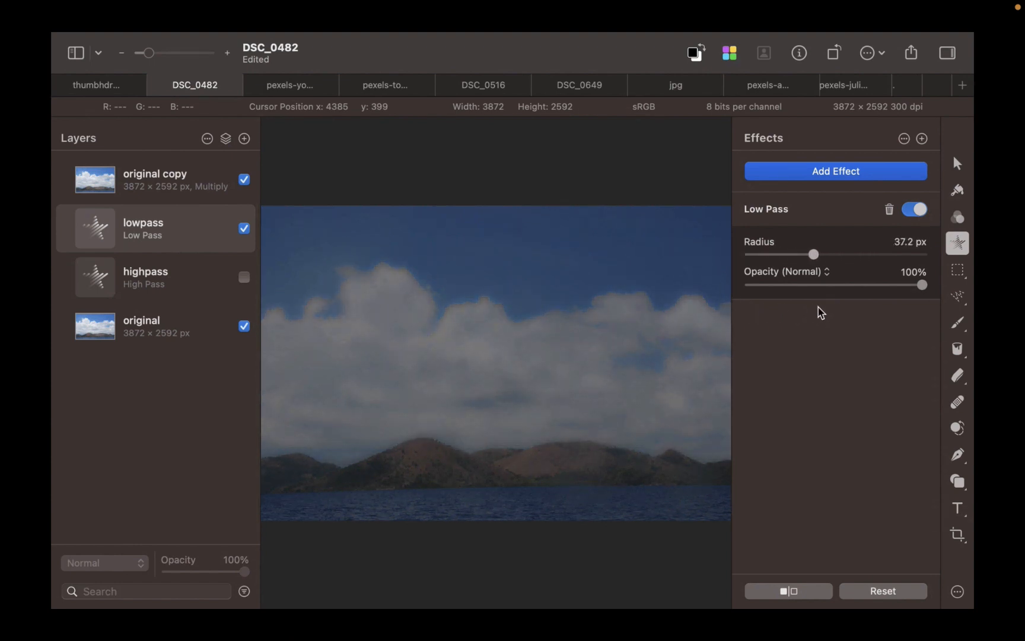
drag(814, 254, 771, 255)
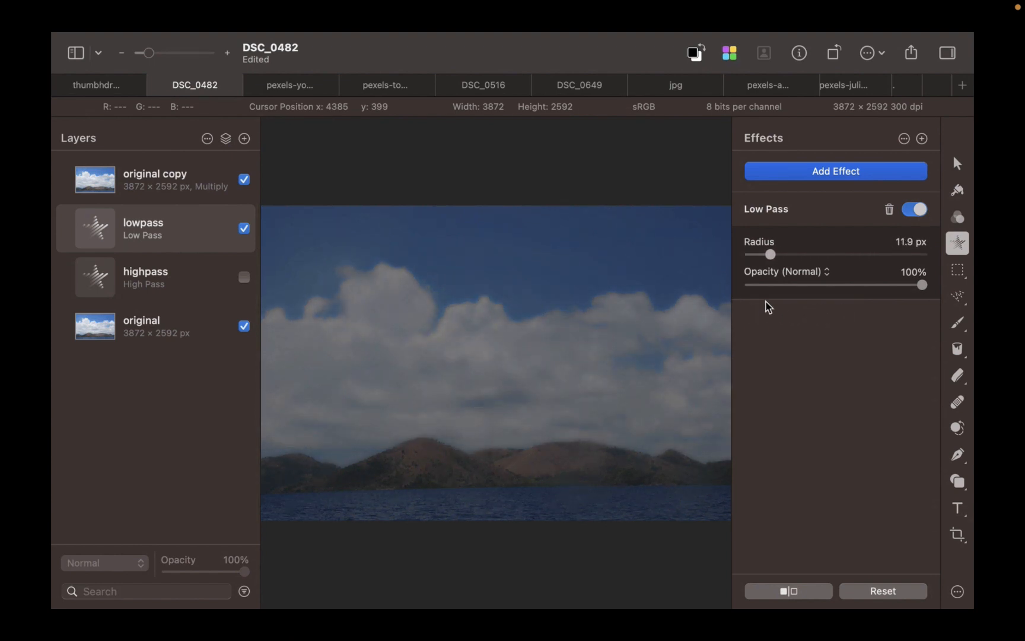